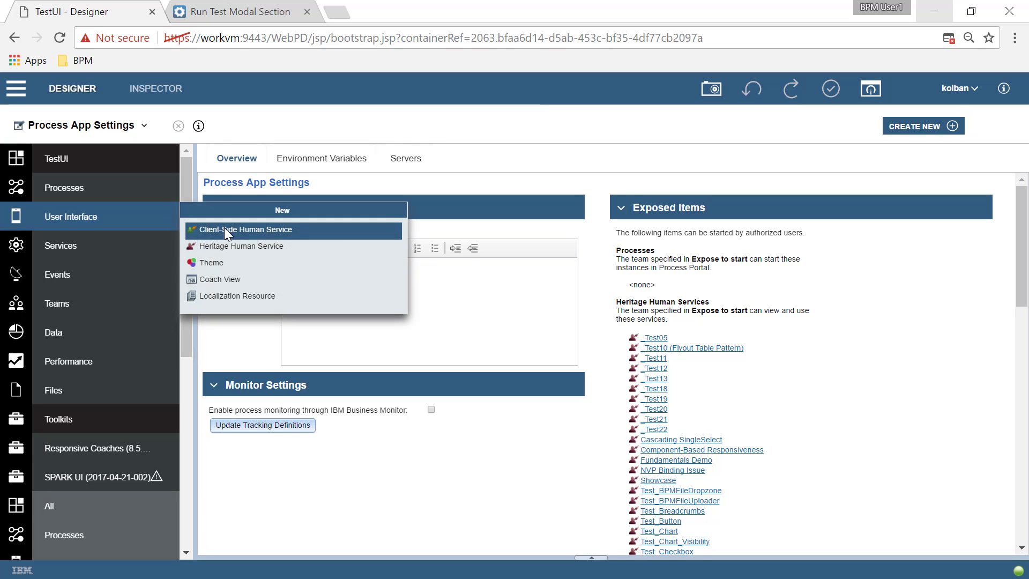
Step: Create a client-side human service named Test Dialog and finish the wizard
{"action": "left_click", "coordinate": [247, 229]}
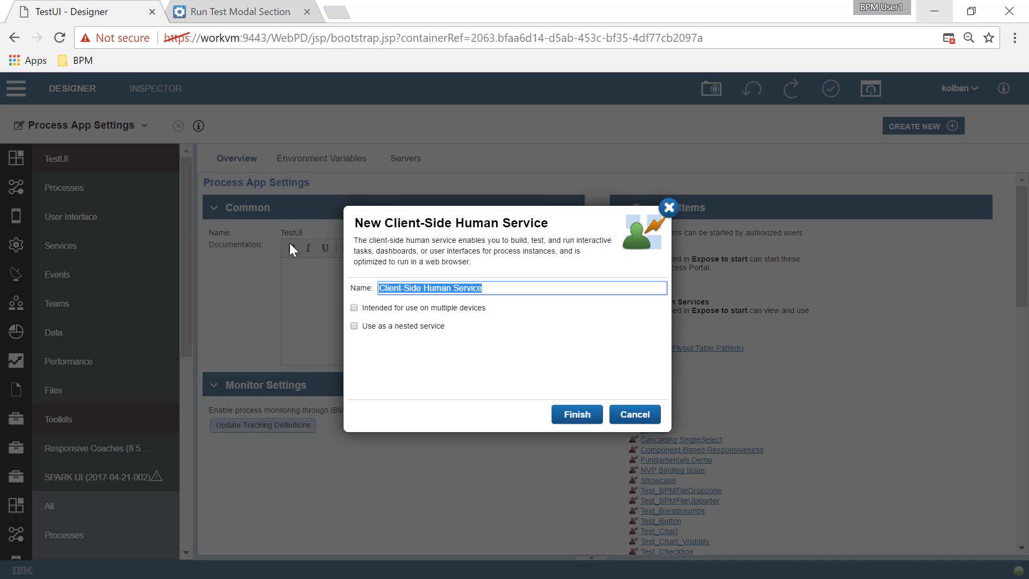
{"action": "type", "text": "Test Dialog"}
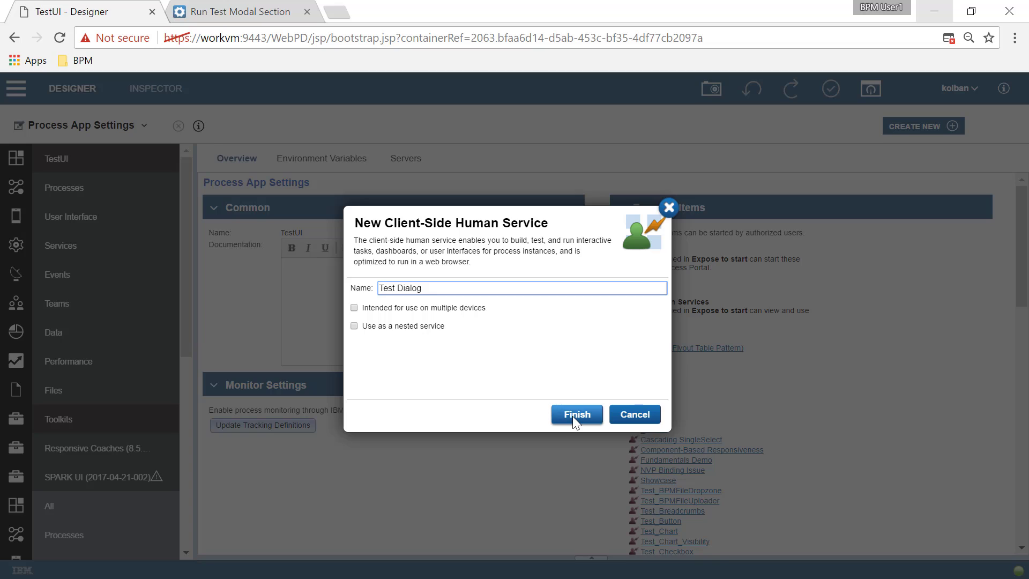
{"action": "left_click", "coordinate": [576, 413]}
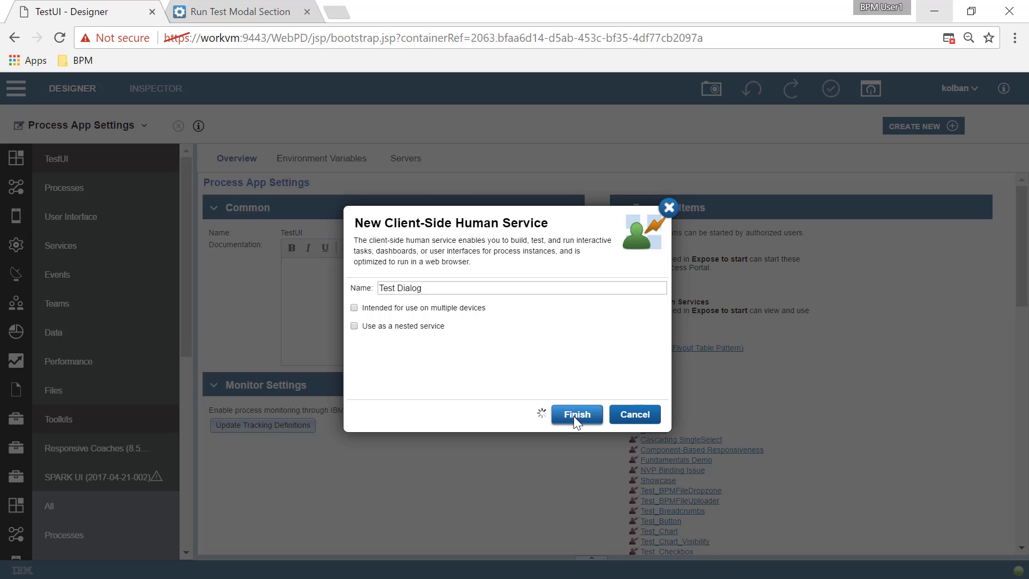
{"action": "left_click", "coordinate": [576, 414]}
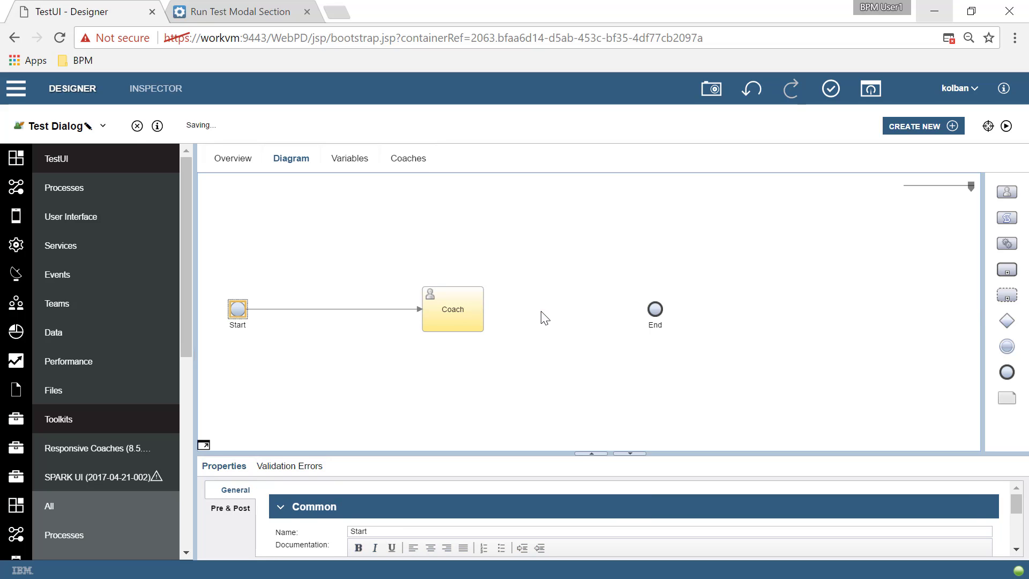
Step: Open the Coaches tab and start the Test Dialog coach from a default coach
{"action": "left_click", "coordinate": [408, 158]}
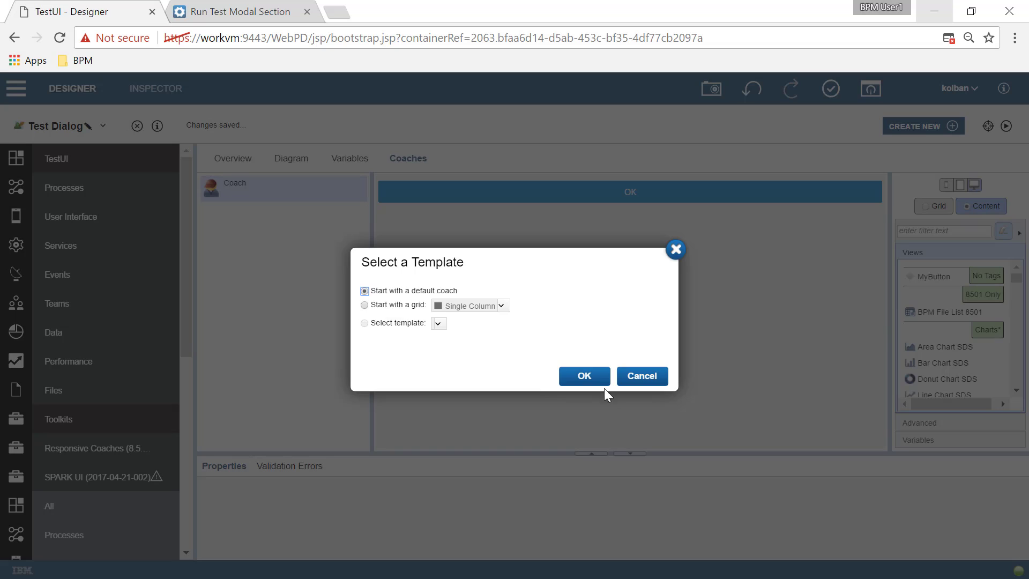
{"action": "left_click", "coordinate": [584, 375]}
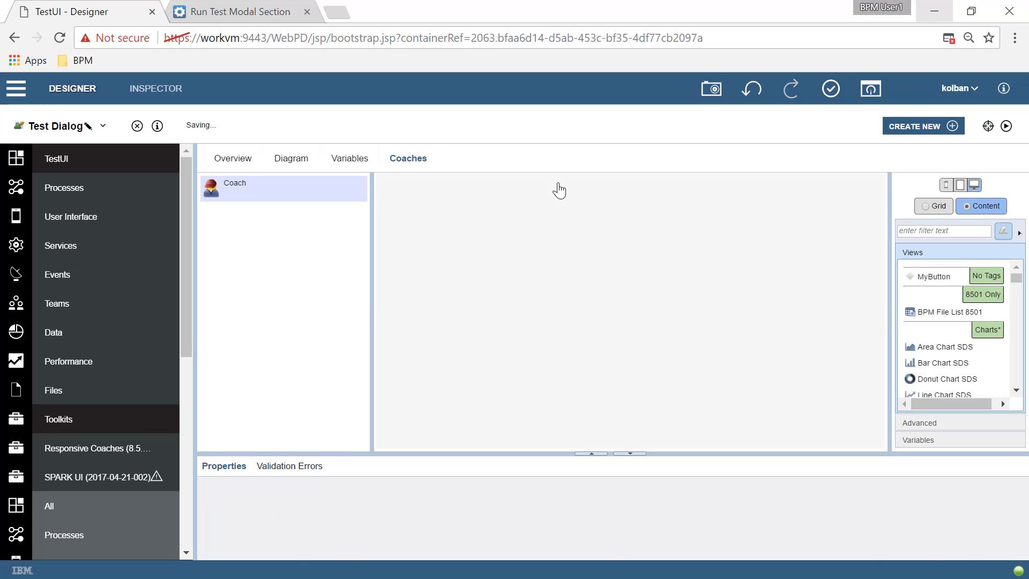
{"action": "mouse_move", "coordinate": [580, 385]}
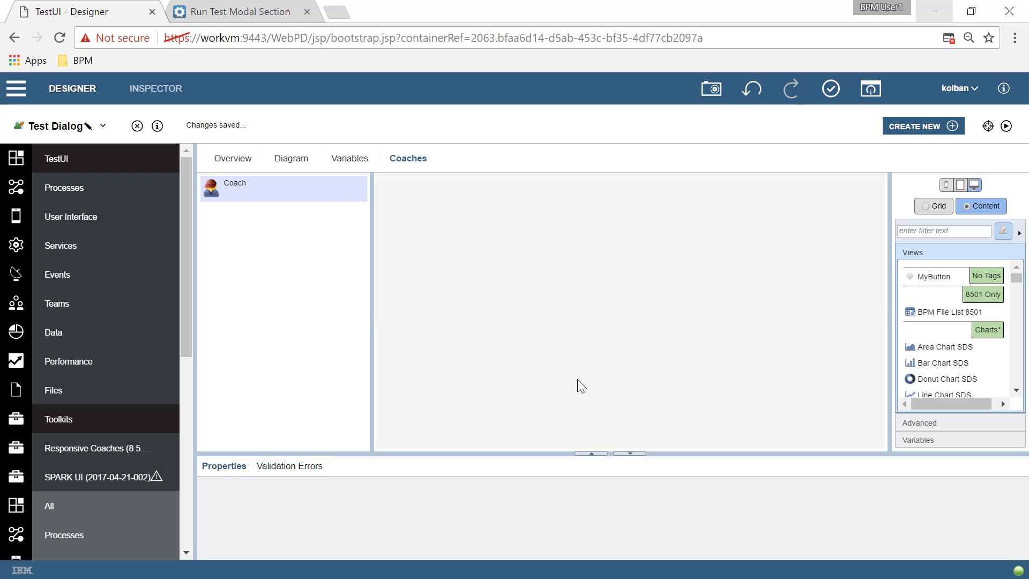
Step: Drop a Well from the palette onto the coach and give it the Primary color style
{"action": "left_click", "coordinate": [944, 230]}
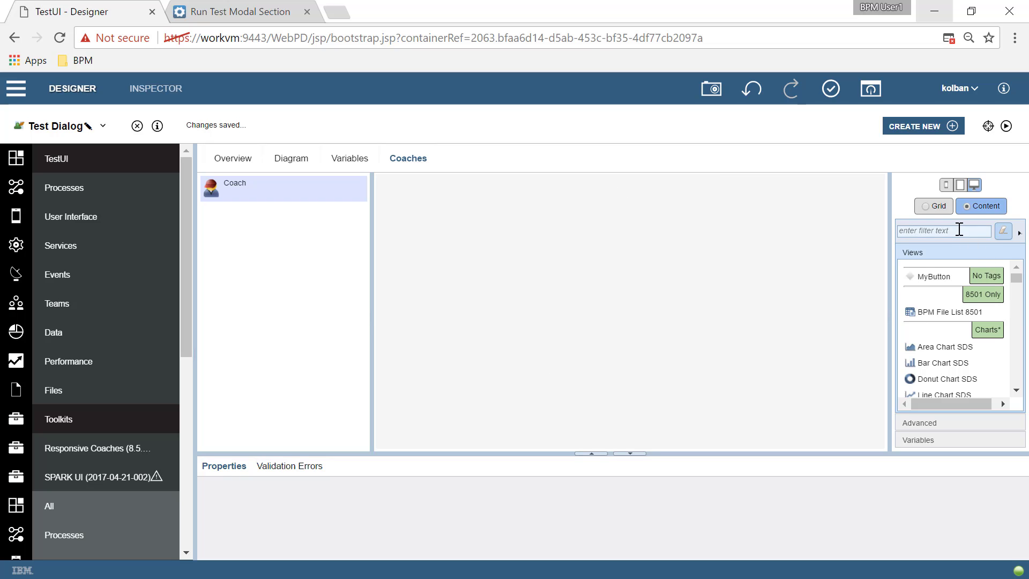
{"action": "type", "text": "well"}
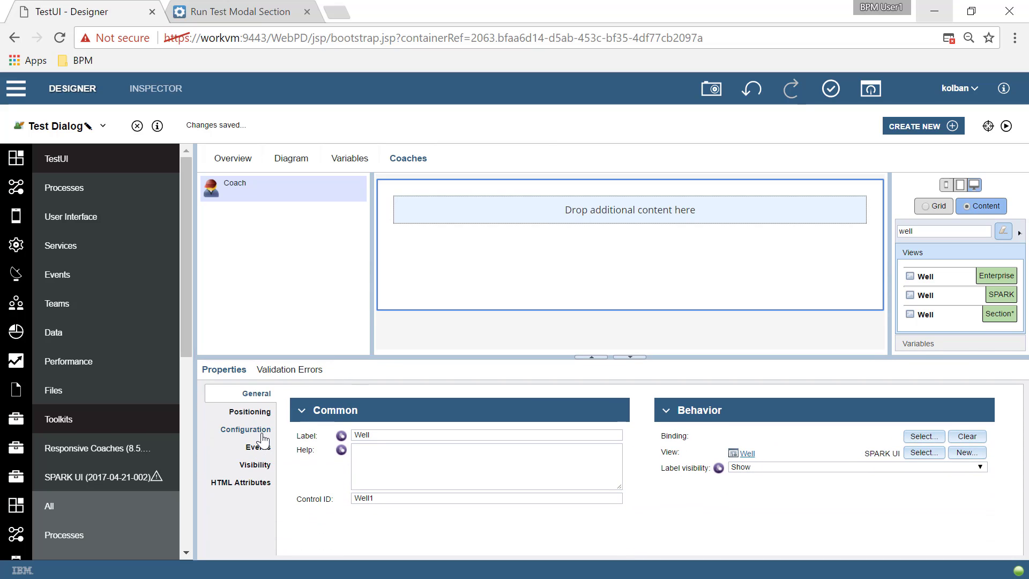
{"action": "left_click", "coordinate": [245, 429]}
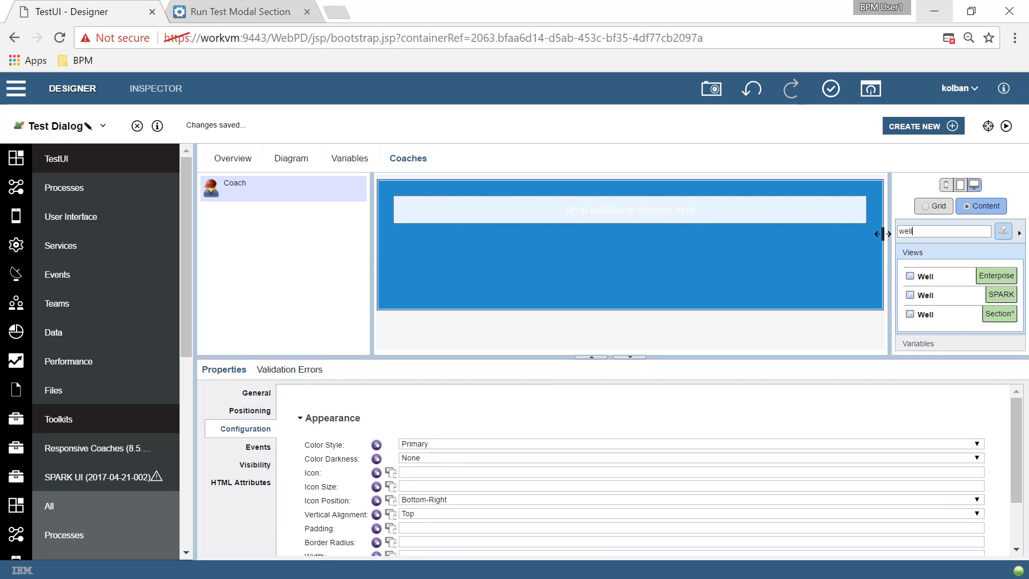
Step: Place a Button inside the Well and label it Show Dialog
{"action": "type", "text": "Button"}
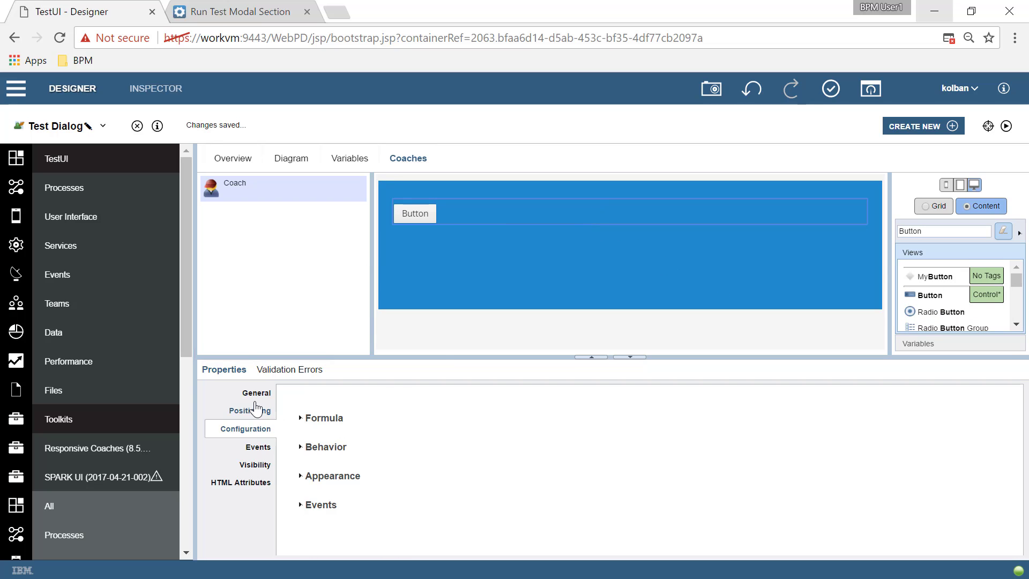
{"action": "left_click", "coordinate": [256, 393]}
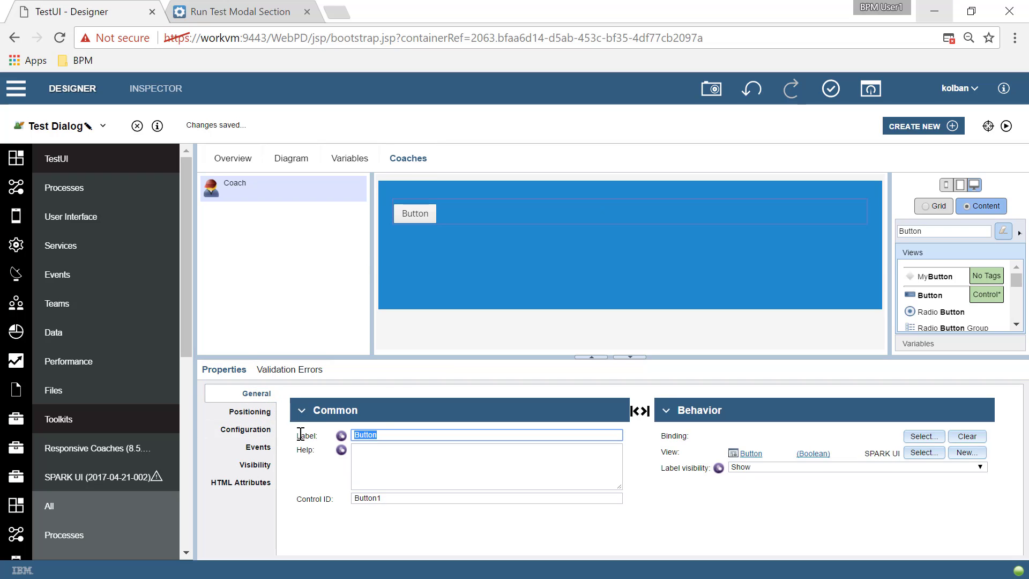
{"action": "type", "text": "Show Dia"}
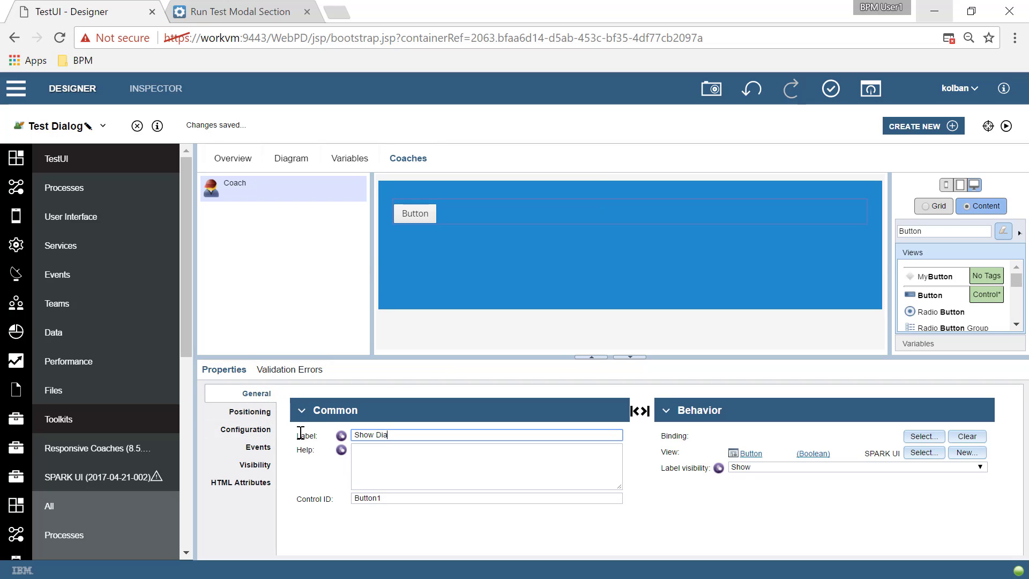
{"action": "type", "text": "log"}
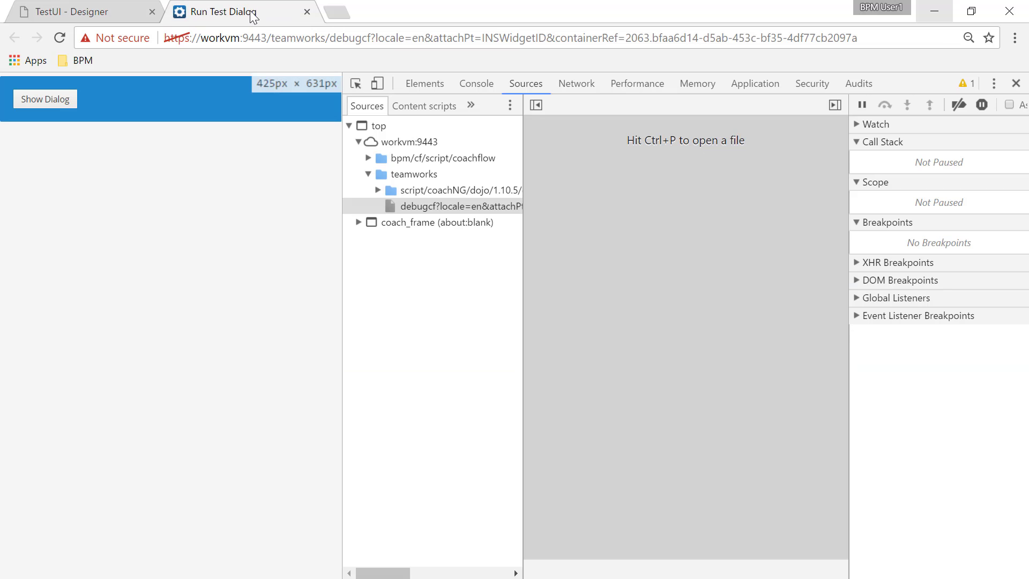
{"action": "mouse_move", "coordinate": [1015, 84]}
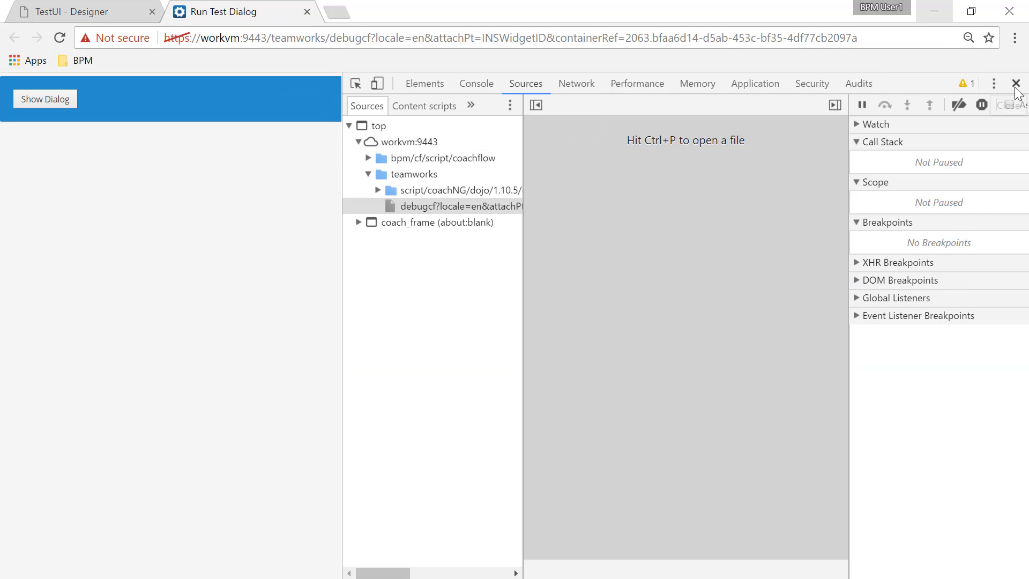
Step: Close the Chrome DevTools panel in the Run Test Dialog preview tab
{"action": "left_click", "coordinate": [1016, 83]}
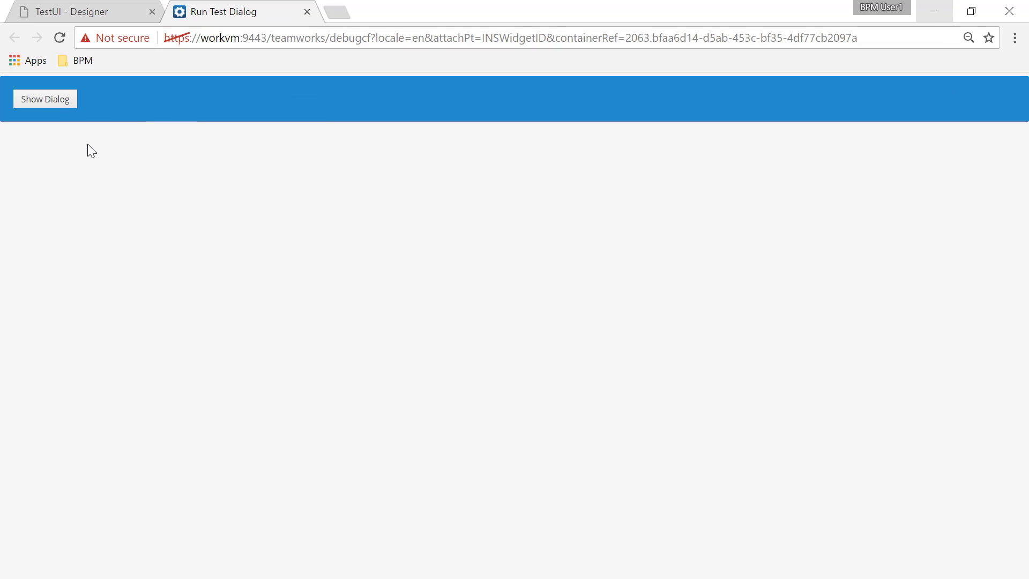
{"action": "mouse_move", "coordinate": [259, 108]}
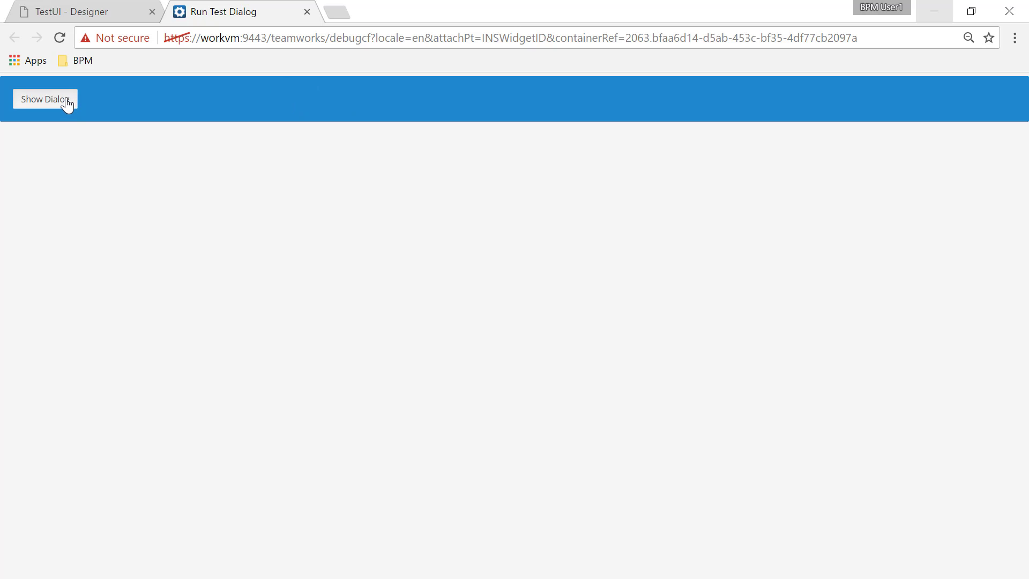
{"action": "mouse_move", "coordinate": [111, 11]}
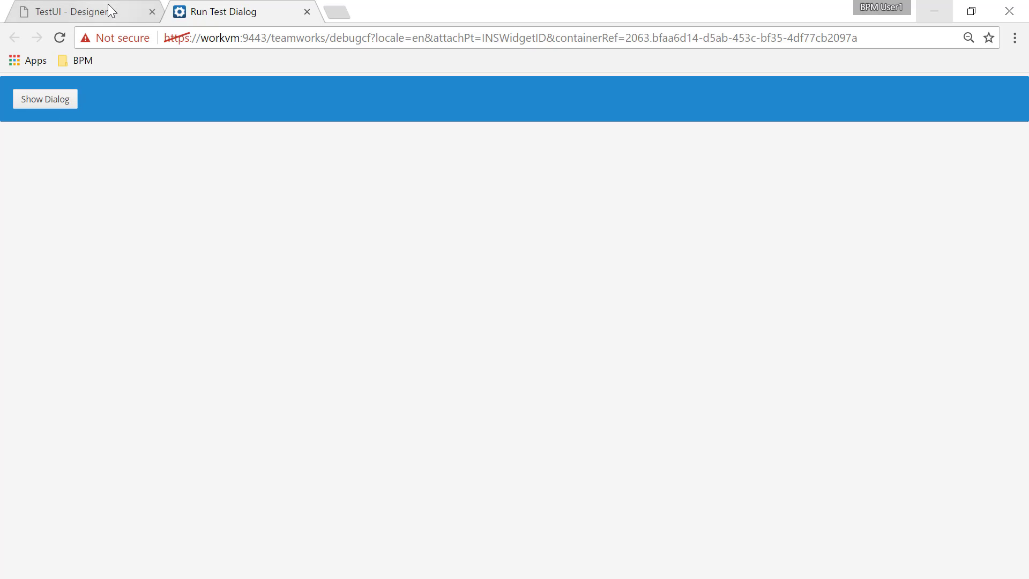
Step: Back in the Designer, add a Modal Section above the Well and expand it
{"action": "left_click", "coordinate": [72, 11]}
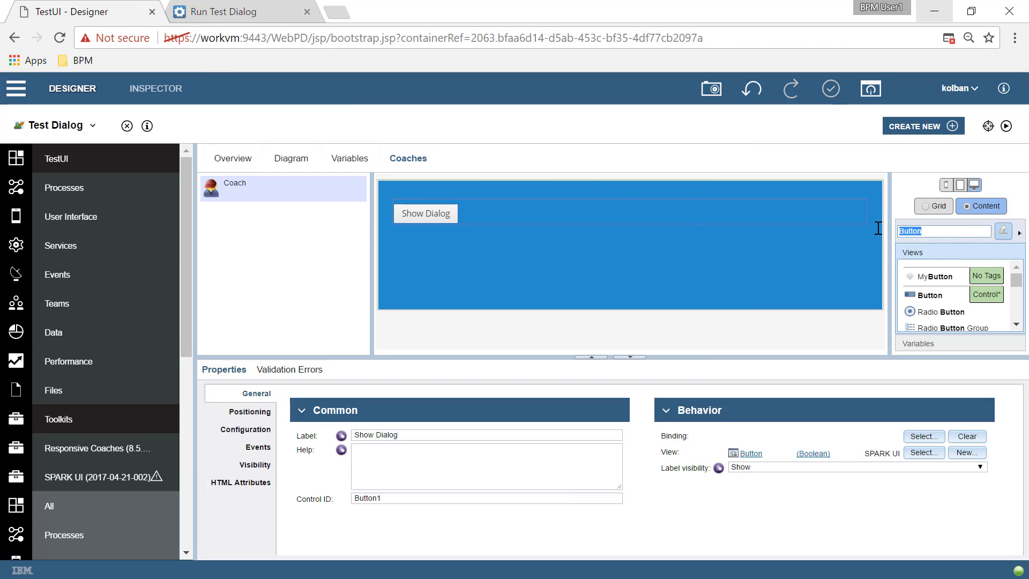
{"action": "type", "text": "Mdoal"}
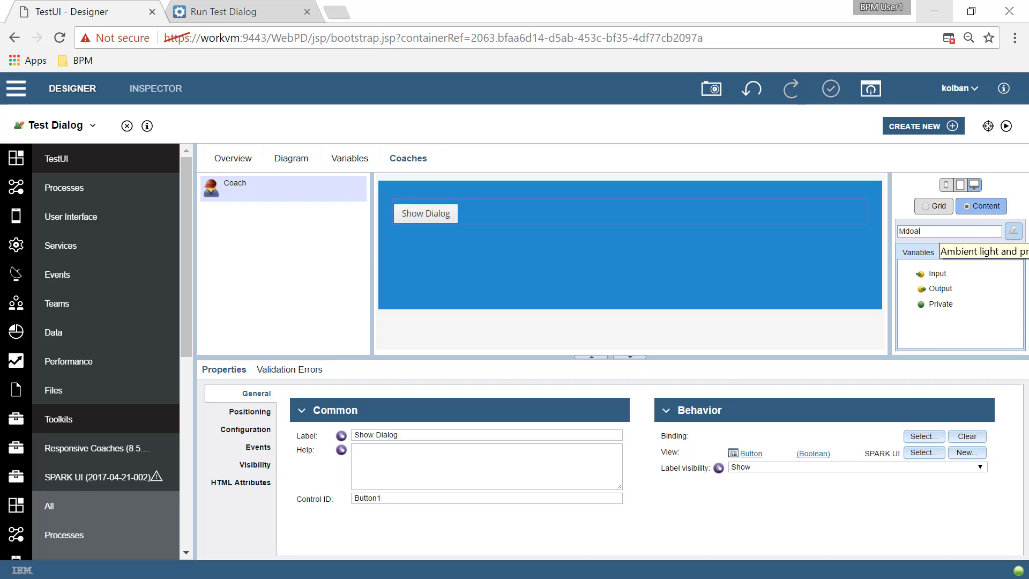
{"action": "type", "text": "Mod"}
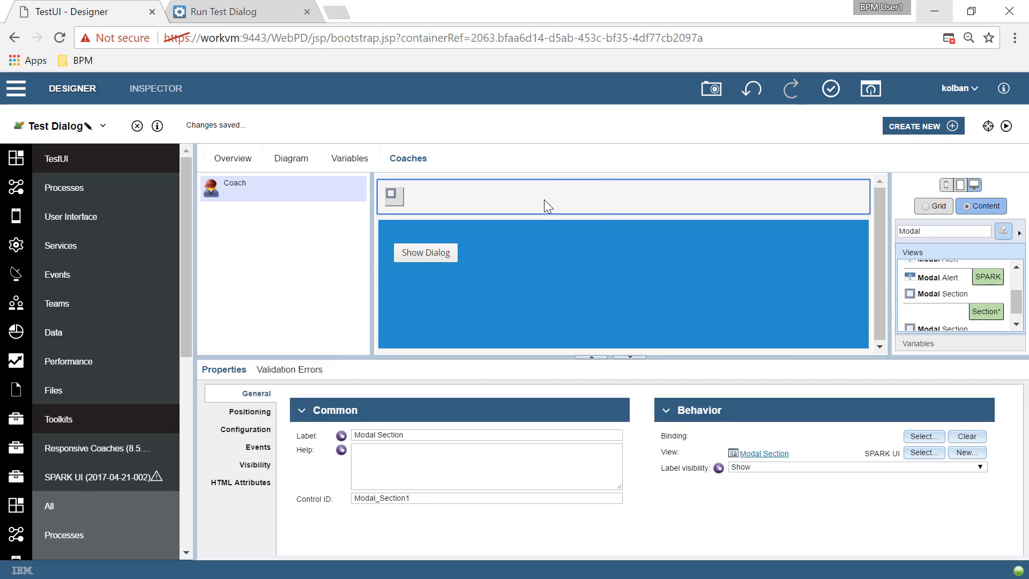
{"action": "mouse_move", "coordinate": [507, 197]}
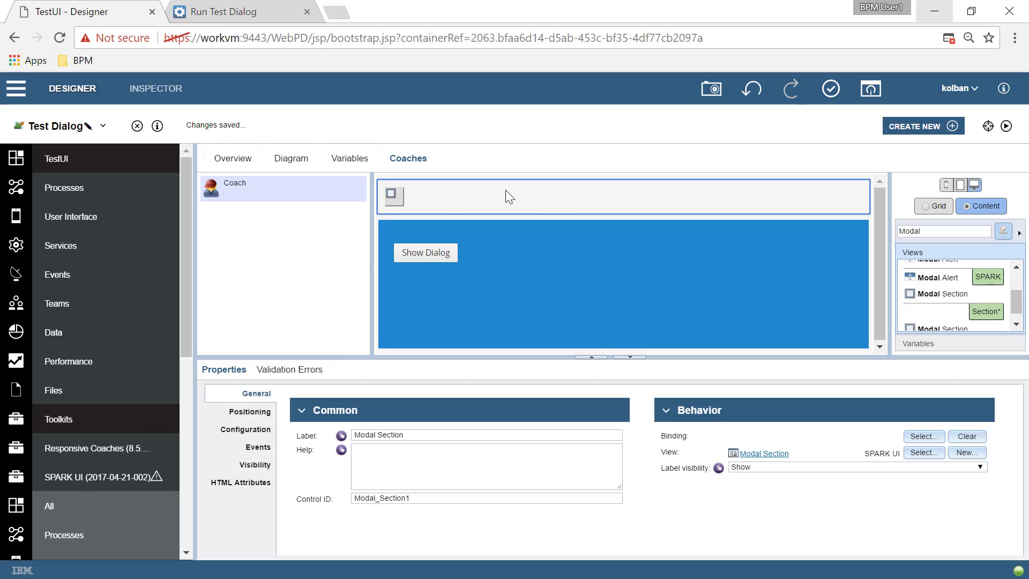
{"action": "mouse_move", "coordinate": [392, 200]}
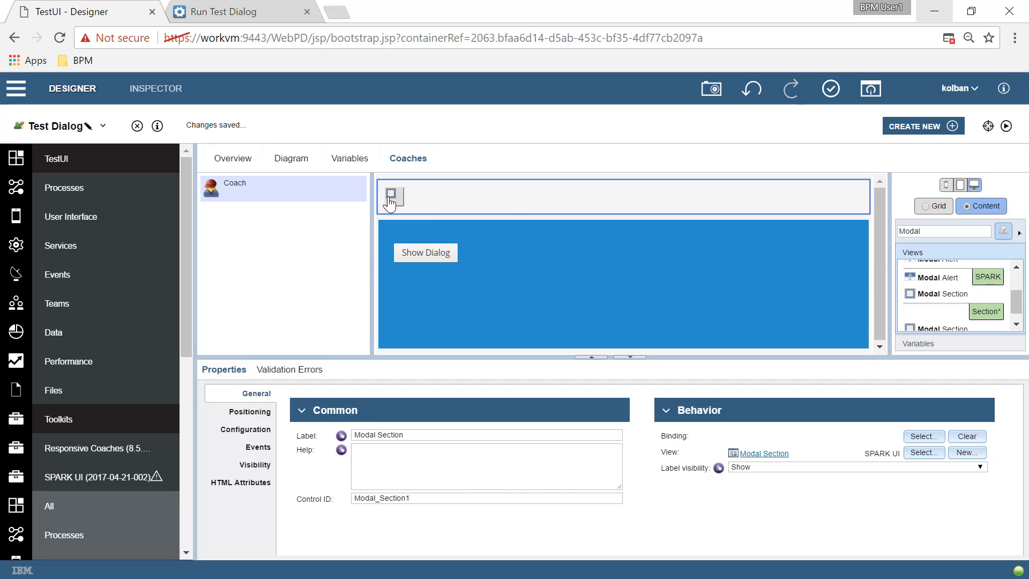
{"action": "left_click", "coordinate": [391, 198]}
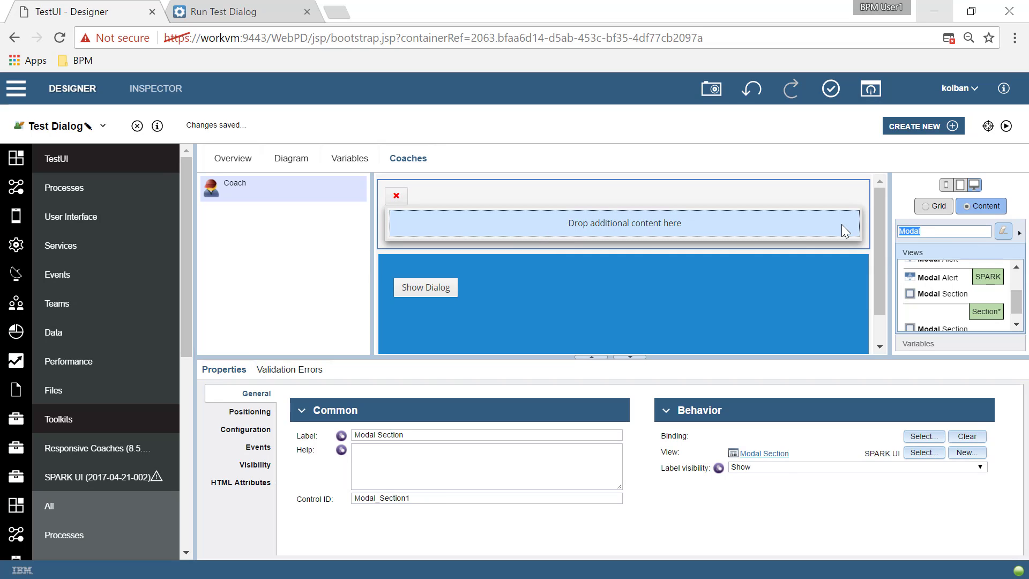
Step: Place a Text control inside the Modal Section's panel
{"action": "type", "text": "Text"}
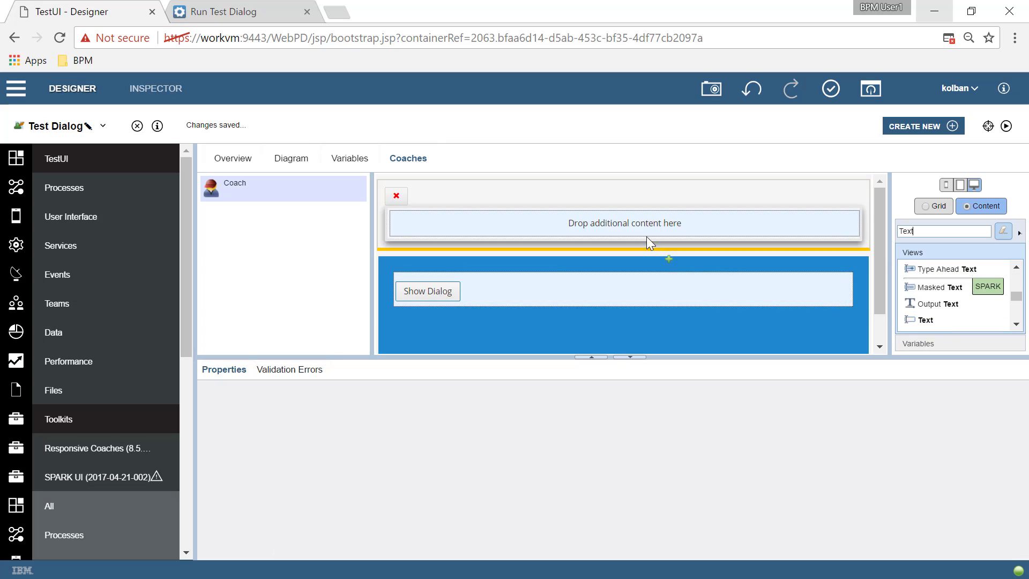
{"action": "left_click", "coordinate": [625, 223]}
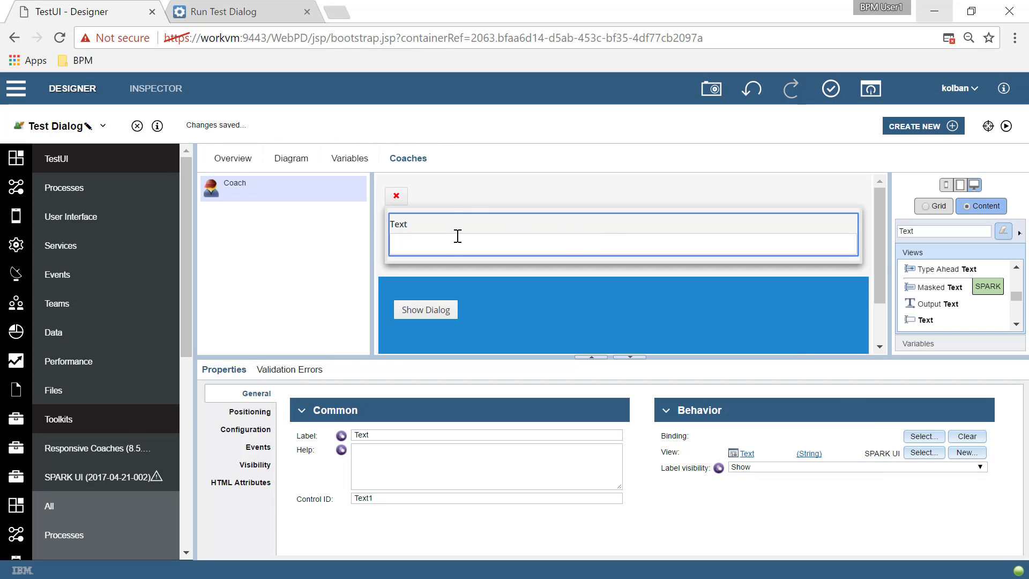
{"action": "mouse_move", "coordinate": [469, 217]}
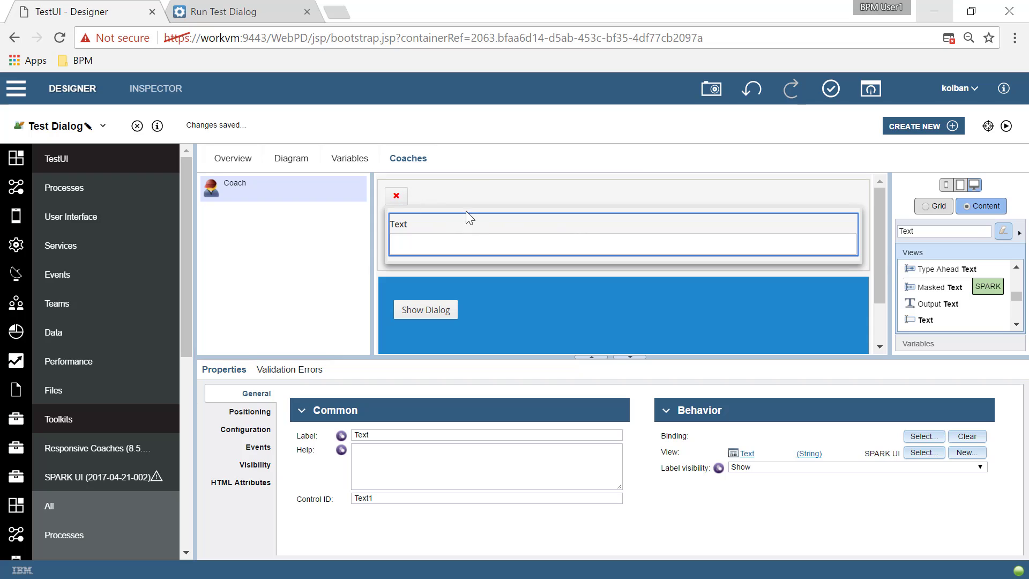
{"action": "mouse_move", "coordinate": [1014, 141]}
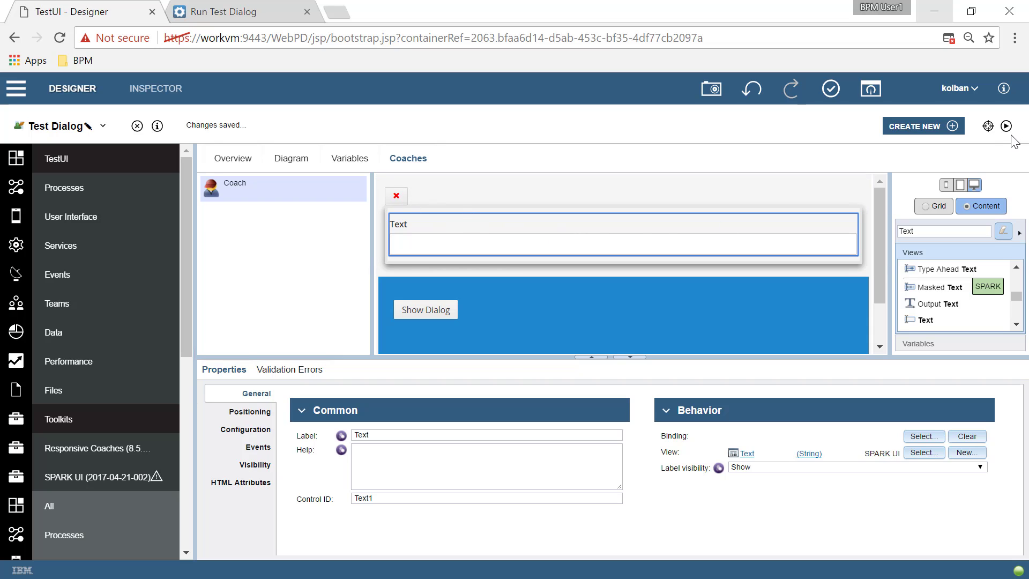
Step: Run the Test Dialog coach in a new browser preview tab
{"action": "left_click", "coordinate": [223, 11]}
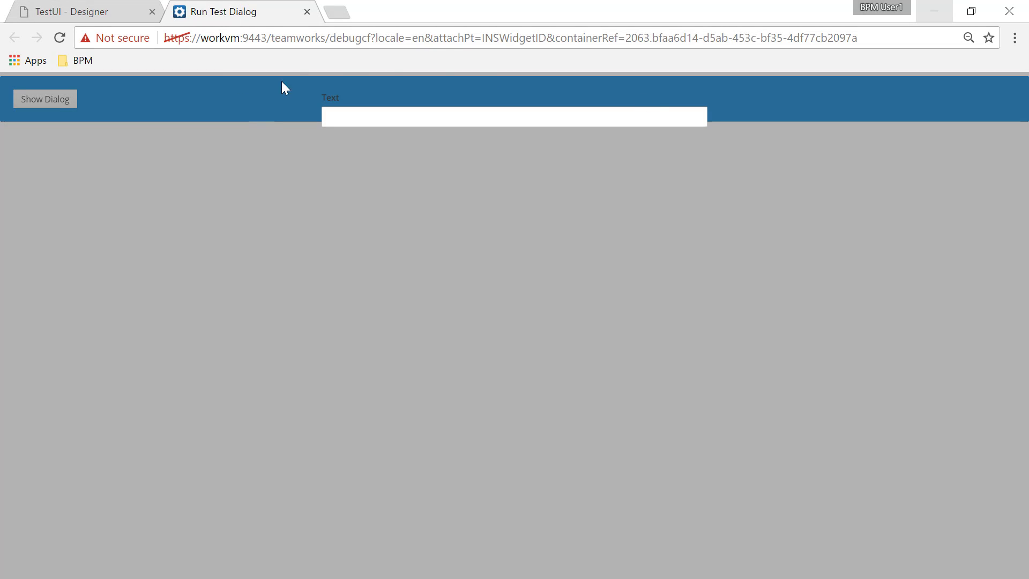
{"action": "mouse_move", "coordinate": [454, 163]}
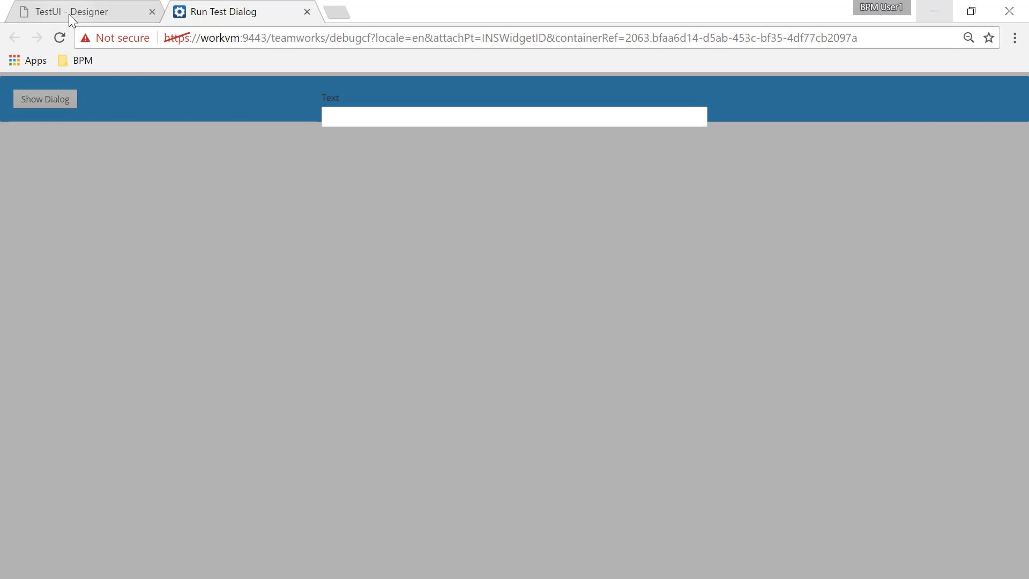
Step: Set the Modal Section's Visibility property to None so only the Show Dialog Well shows
{"action": "left_click", "coordinate": [79, 12]}
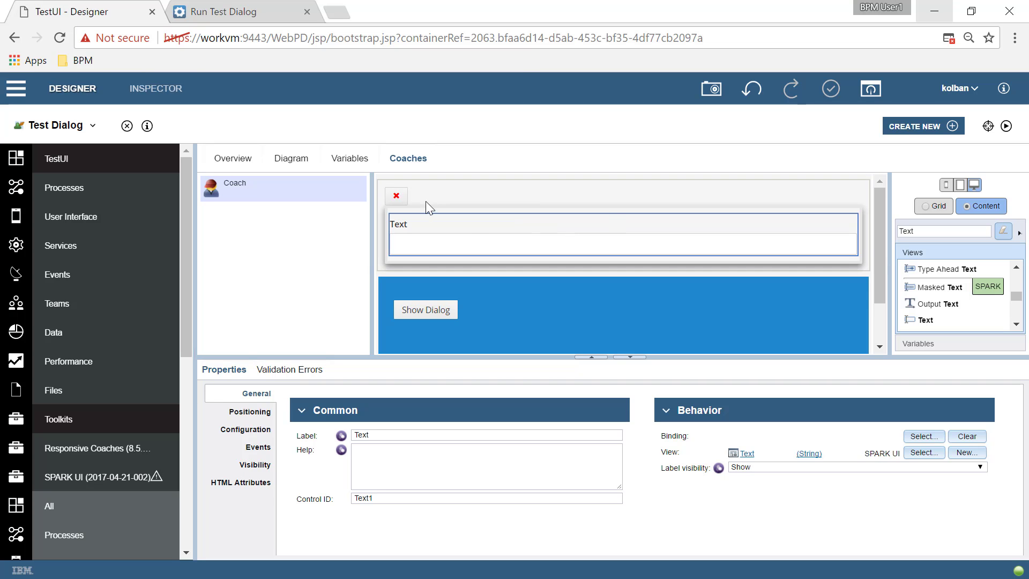
{"action": "mouse_move", "coordinate": [468, 192]}
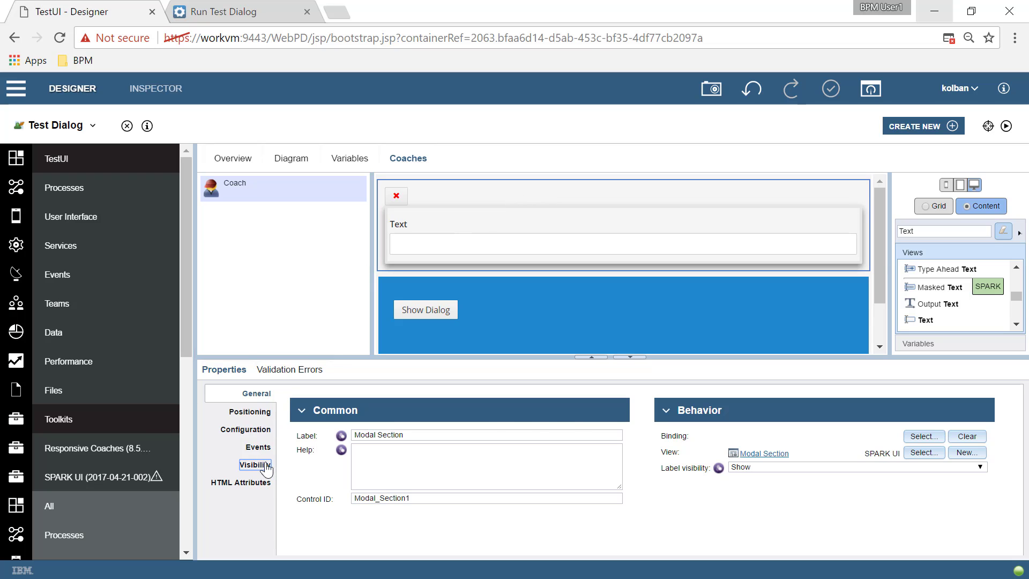
{"action": "left_click", "coordinate": [255, 464]}
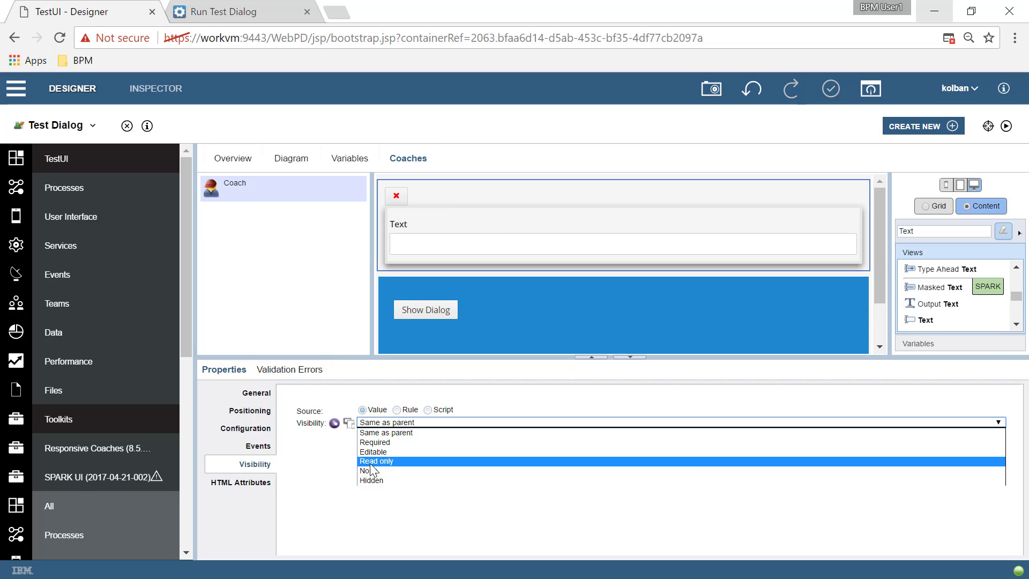
{"action": "left_click", "coordinate": [372, 481]}
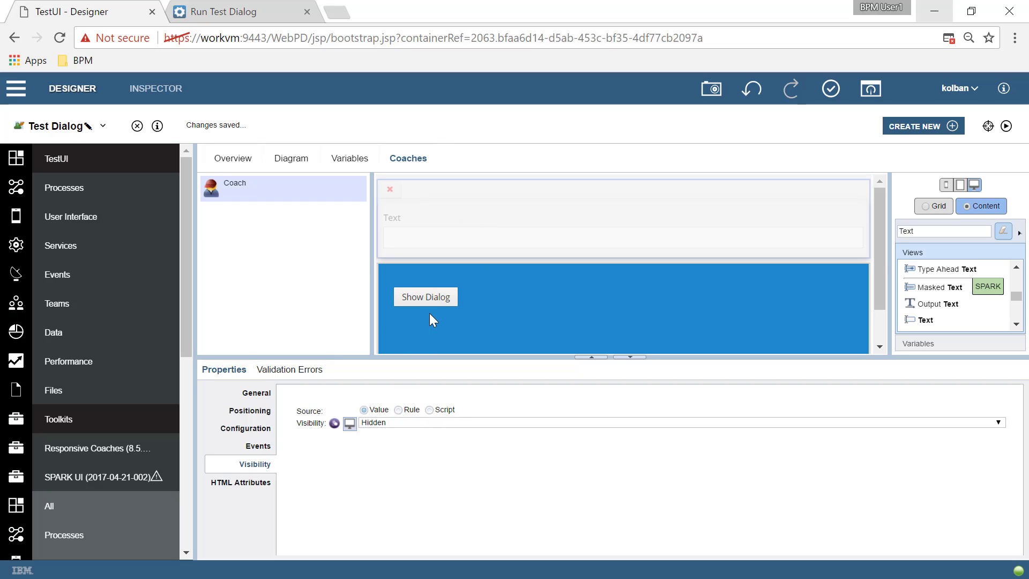
{"action": "left_click", "coordinate": [997, 423]}
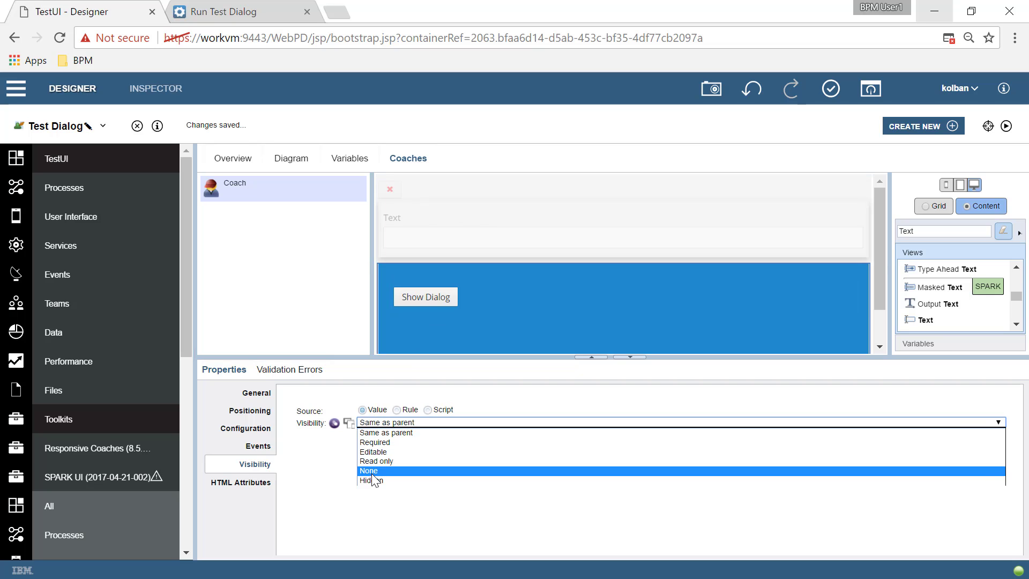
{"action": "left_click", "coordinate": [369, 471]}
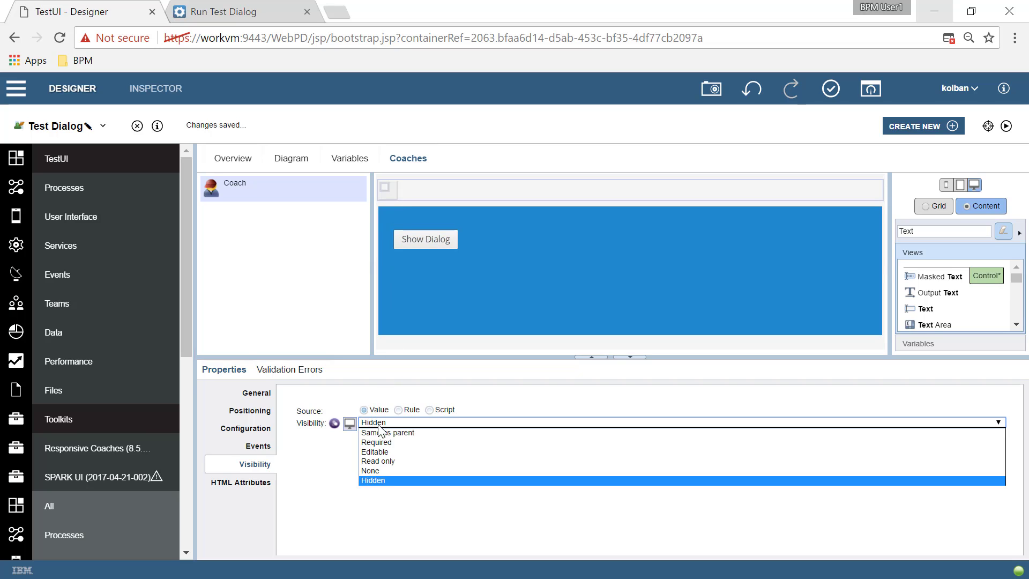
{"action": "left_click", "coordinate": [370, 471]}
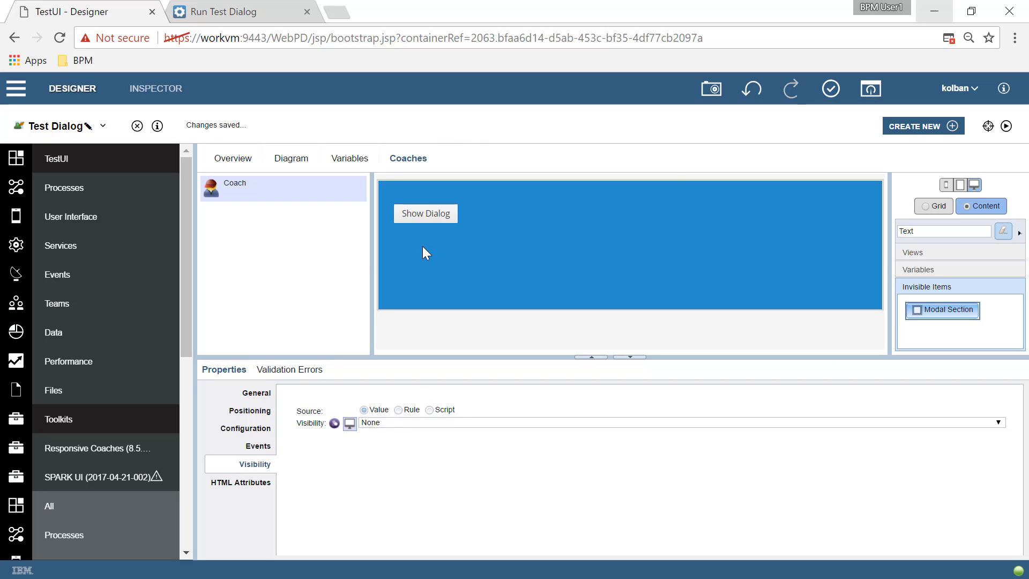
{"action": "left_click", "coordinate": [426, 213]}
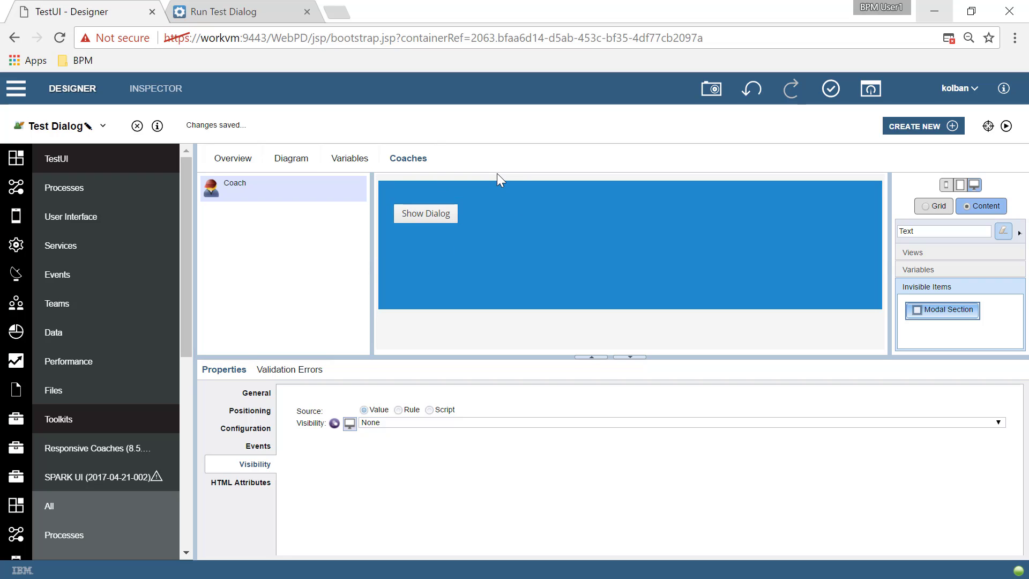
{"action": "mouse_move", "coordinate": [380, 427]}
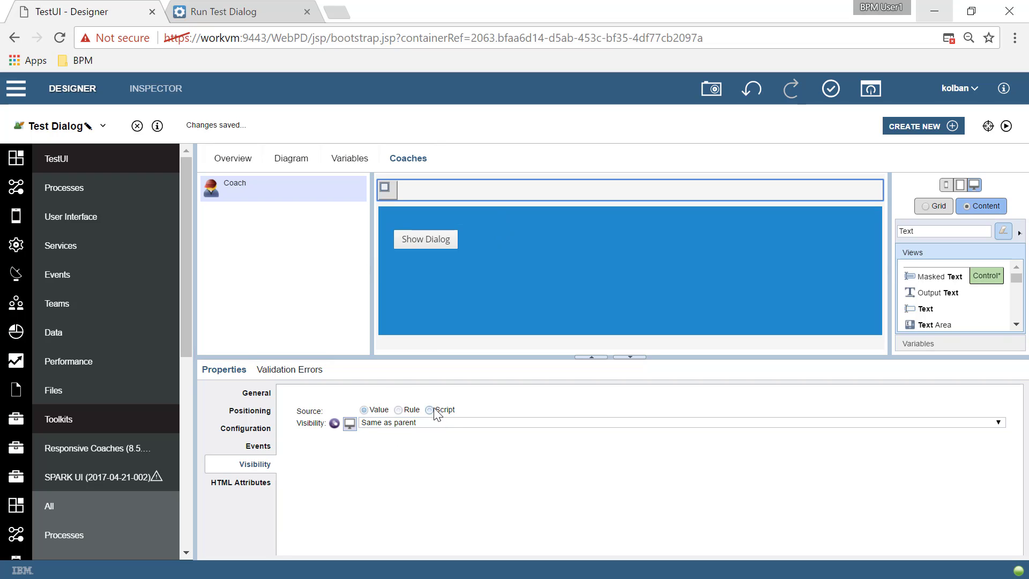
Step: Switch the Modal Section's visibility source to Script with return "NONE";
{"action": "left_click", "coordinate": [431, 410]}
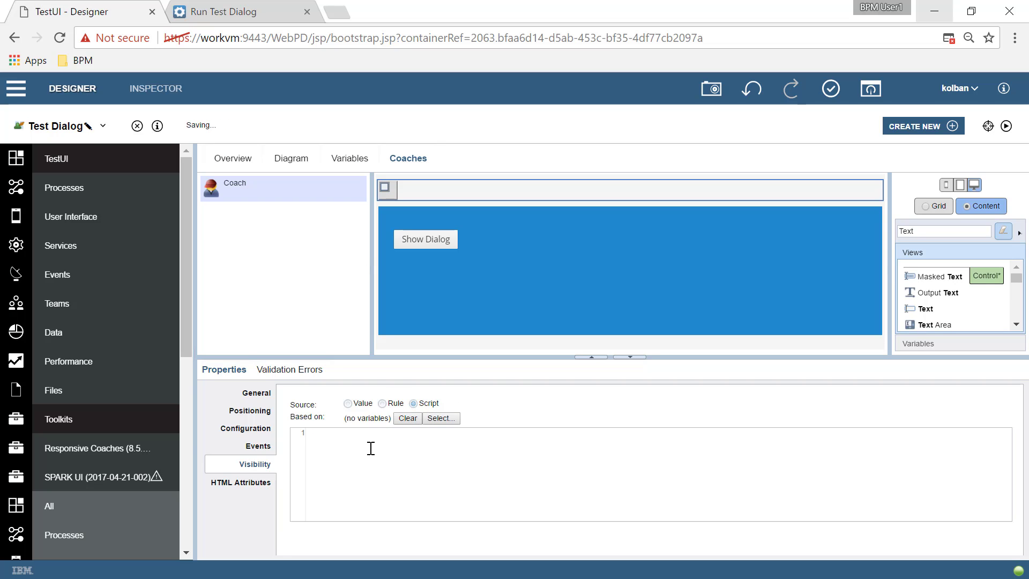
{"action": "type", "text": "return"}
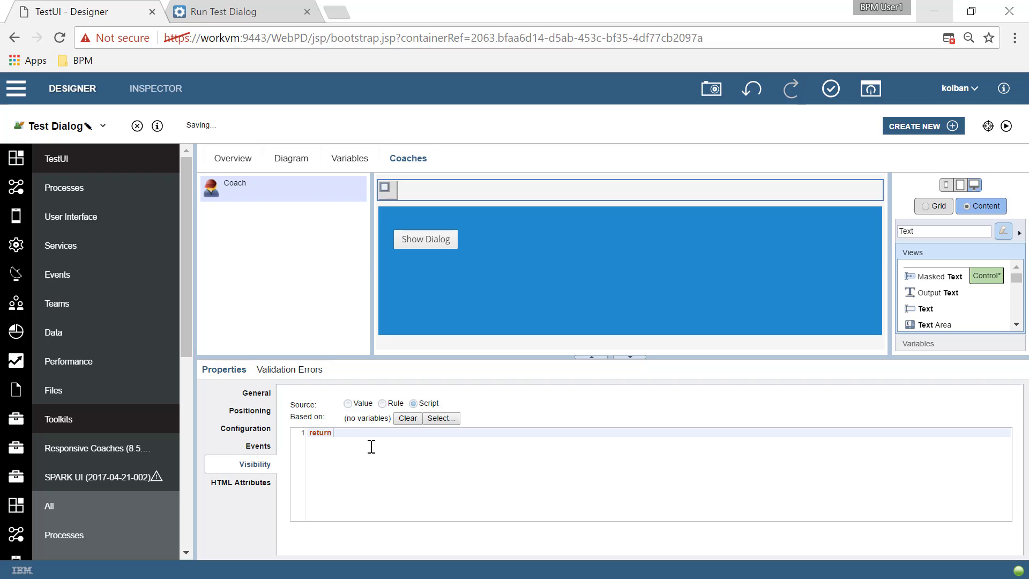
{"action": "type", "text": "\"NONE\";"}
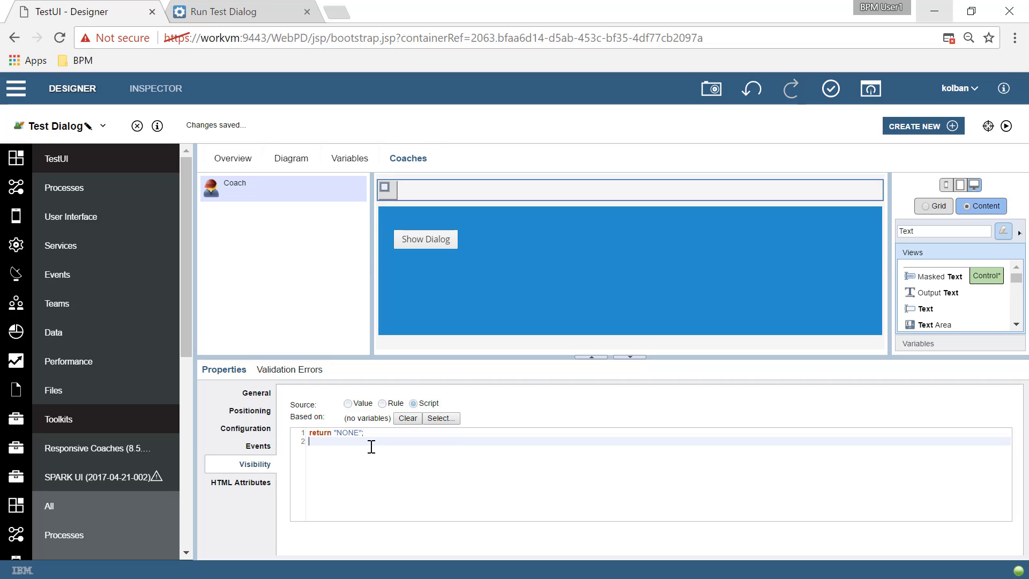
{"action": "mouse_move", "coordinate": [419, 195]}
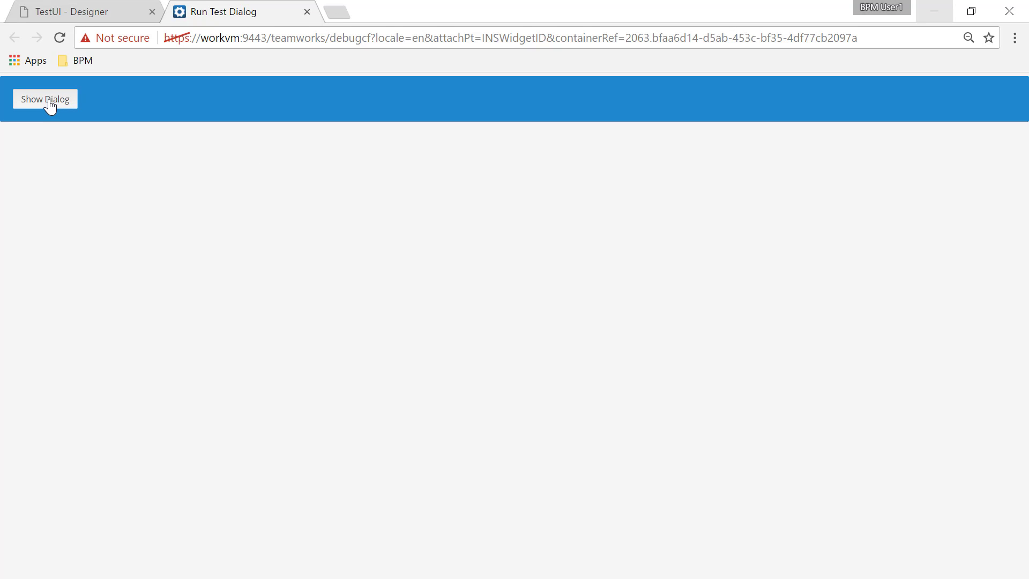
{"action": "mouse_move", "coordinate": [86, 11]}
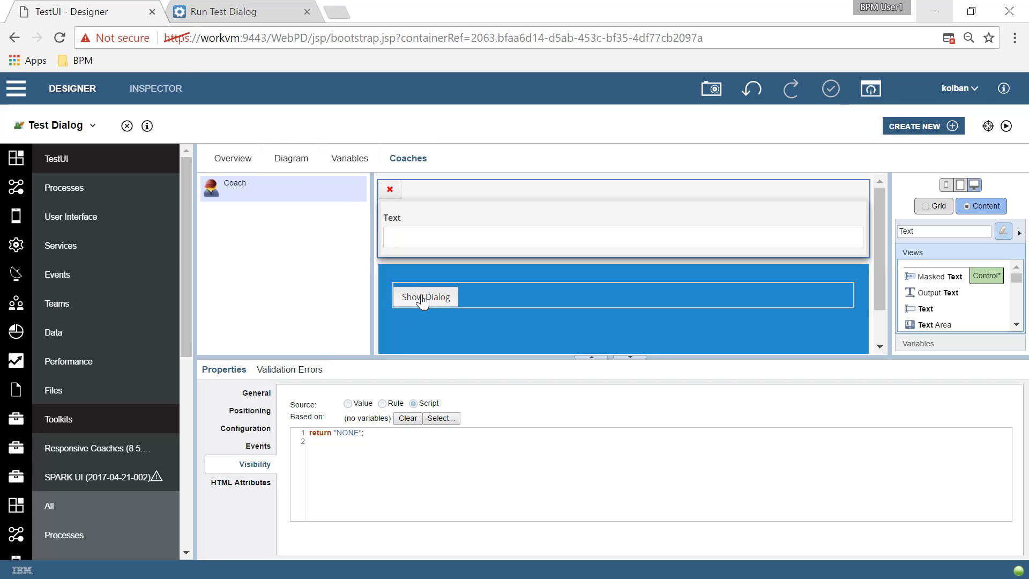
Step: Change the Modal Section's Control ID to Dialog in its General properties
{"action": "left_click", "coordinate": [362, 409]}
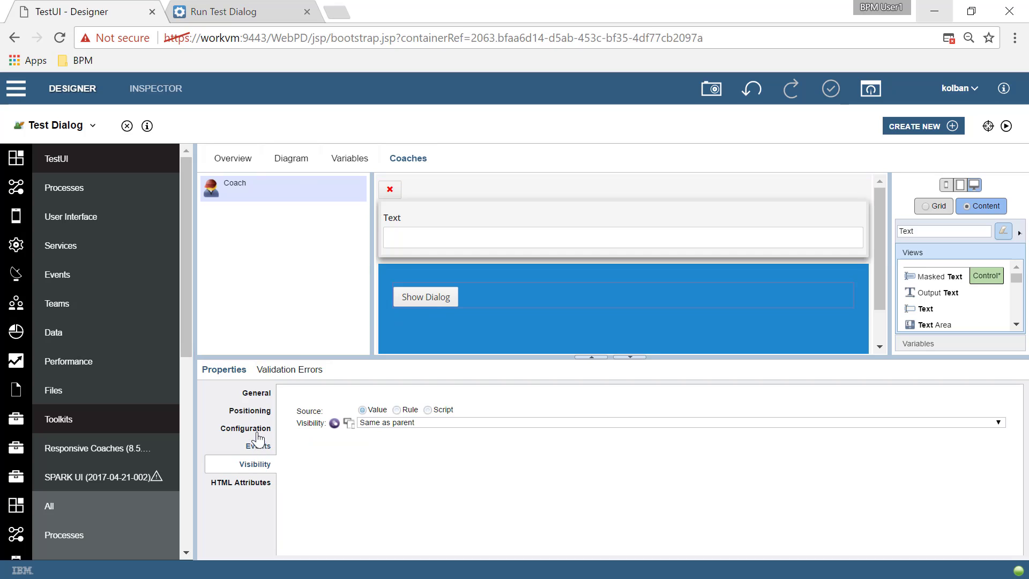
{"action": "left_click", "coordinate": [245, 428]}
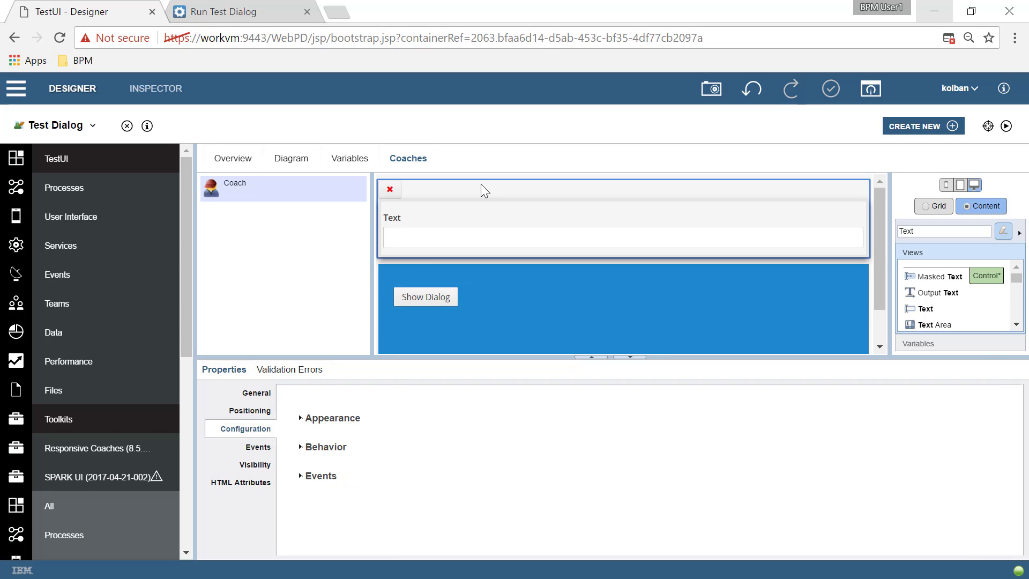
{"action": "left_click", "coordinate": [257, 393]}
{"action": "type", "text": "D"}
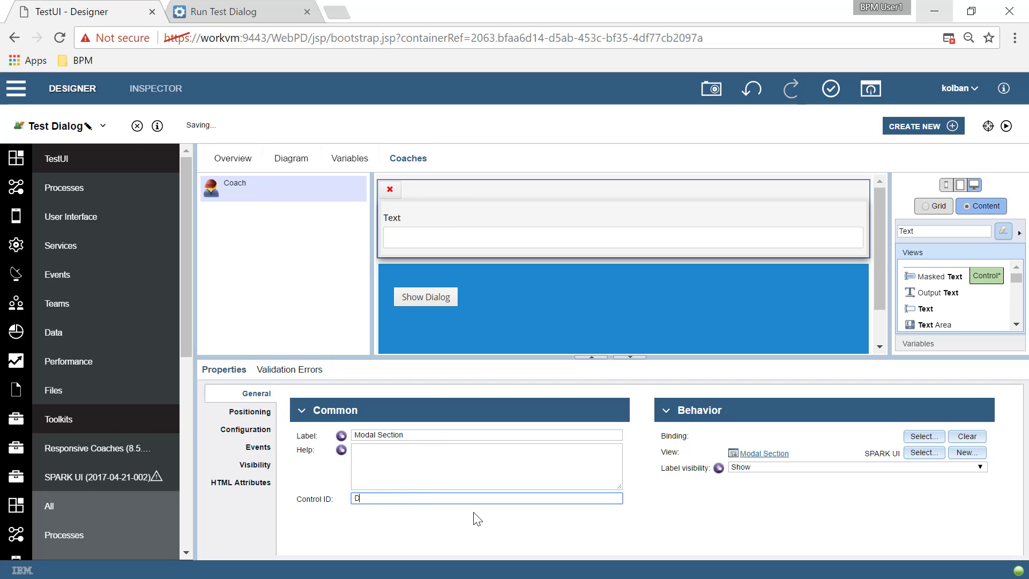
{"action": "type", "text": "ialog"}
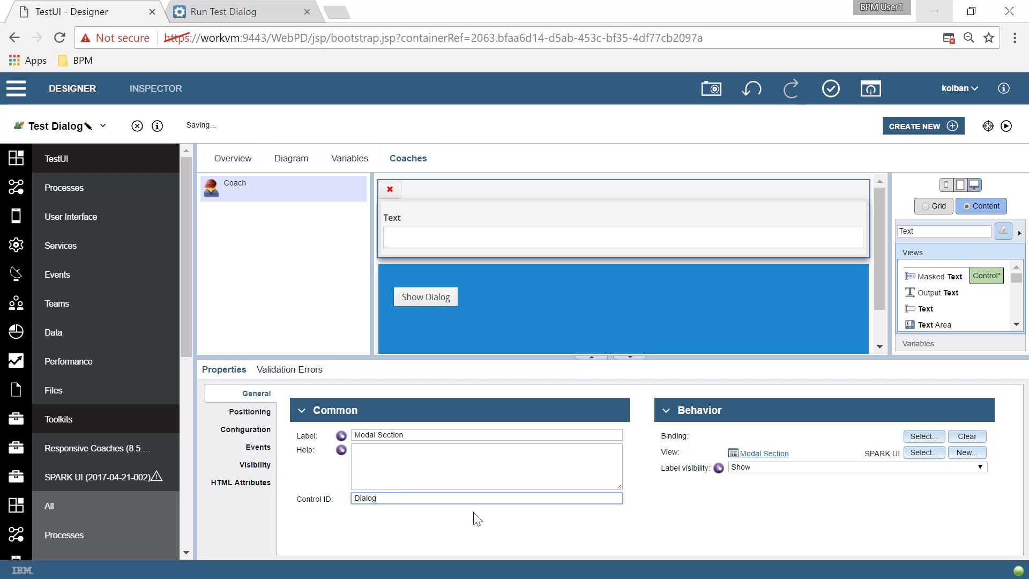
{"action": "left_click", "coordinate": [425, 296]}
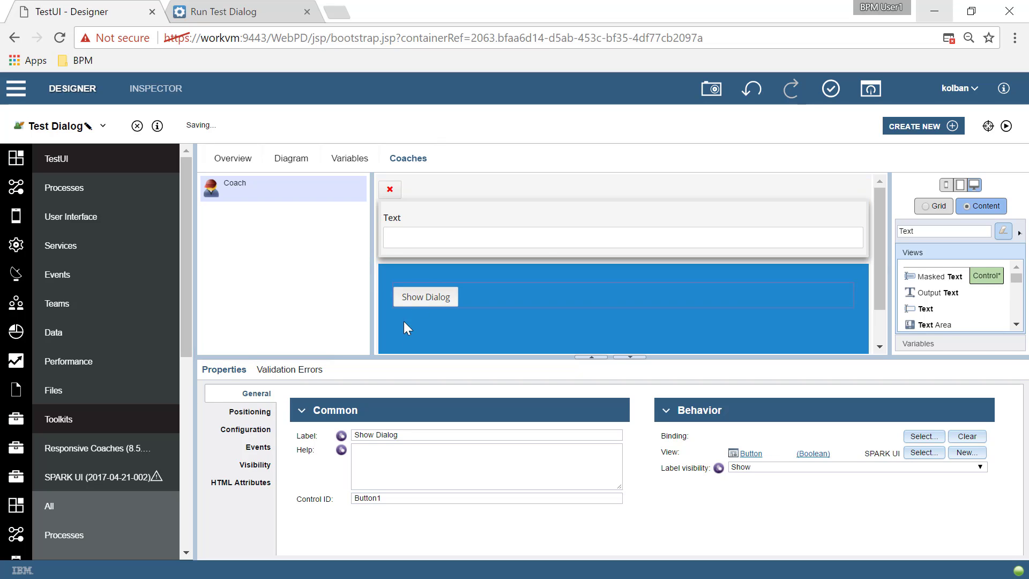
Step: Enter ${Dialog}.show(); as the Show Dialog button's On Click event handler
{"action": "left_click", "coordinate": [244, 429]}
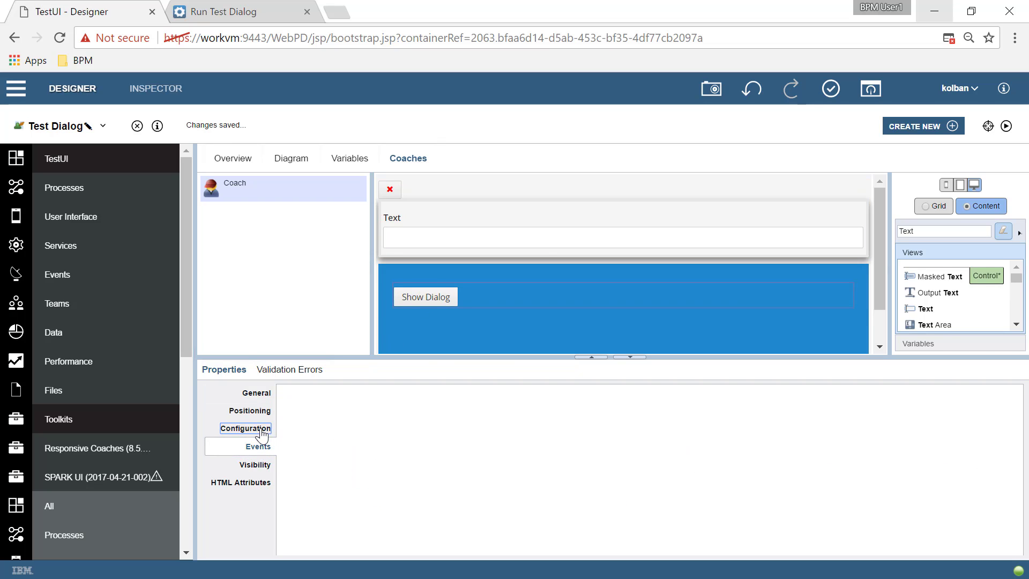
{"action": "left_click", "coordinate": [244, 428]}
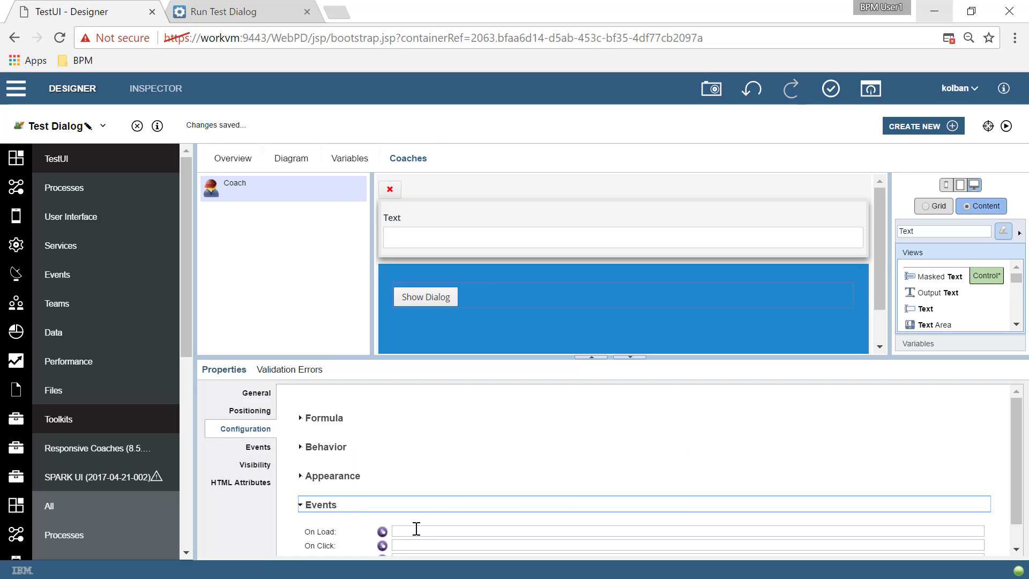
{"action": "scroll", "scroll_direction": "down", "scroll_amount": 3}
{"action": "type", "text": "${Dialog"}
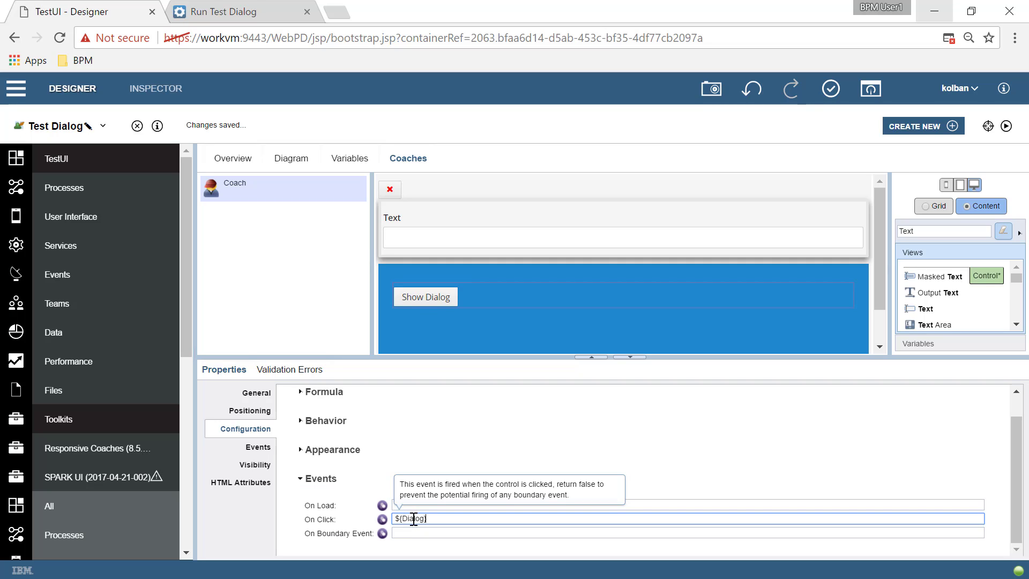
{"action": "type", "text": ".show"}
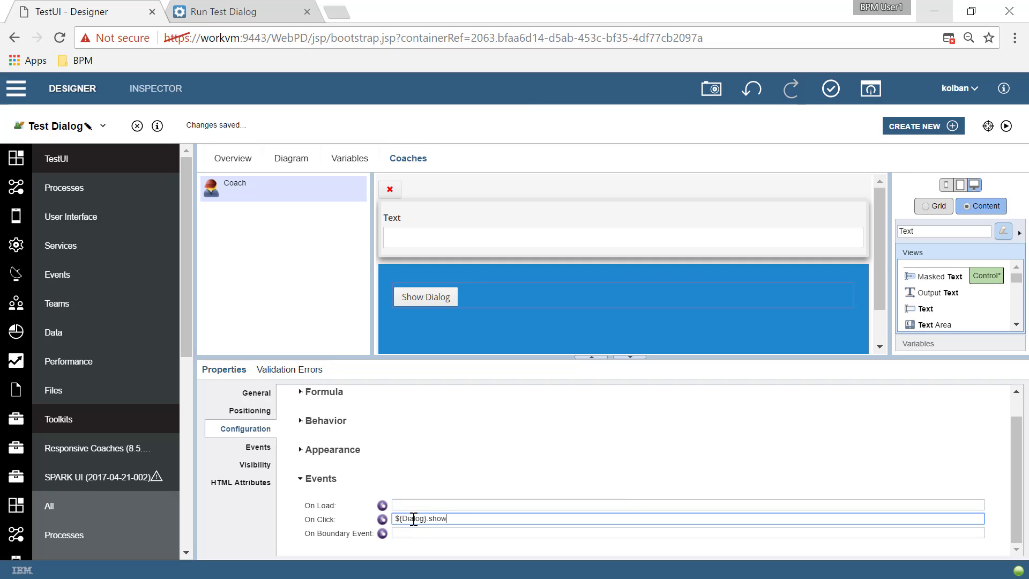
{"action": "type", "text": "();"}
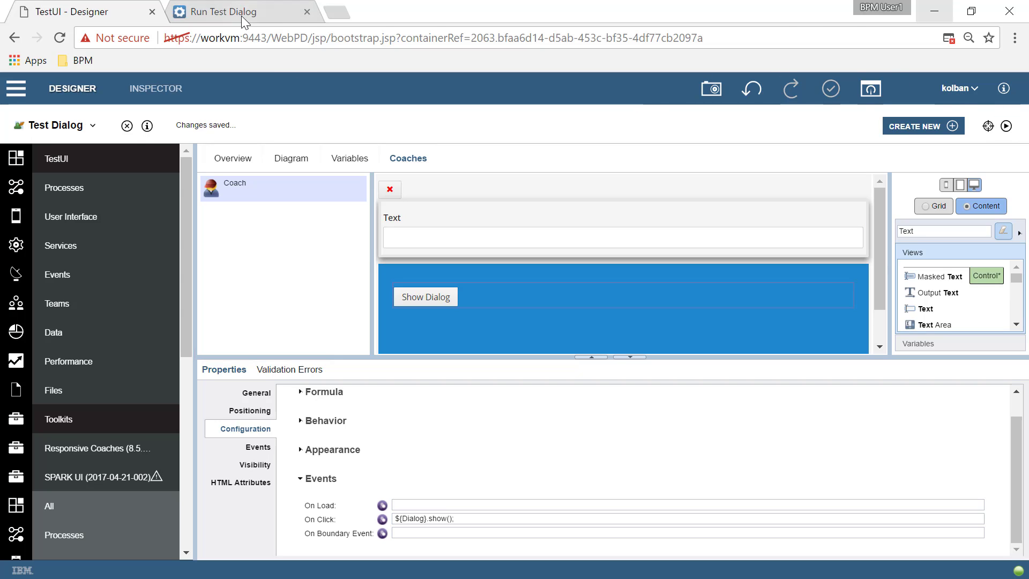
Step: Run Show Dialog in the preview to see the bare Text field over the greyed page, then return to the designer
{"action": "left_click", "coordinate": [222, 12]}
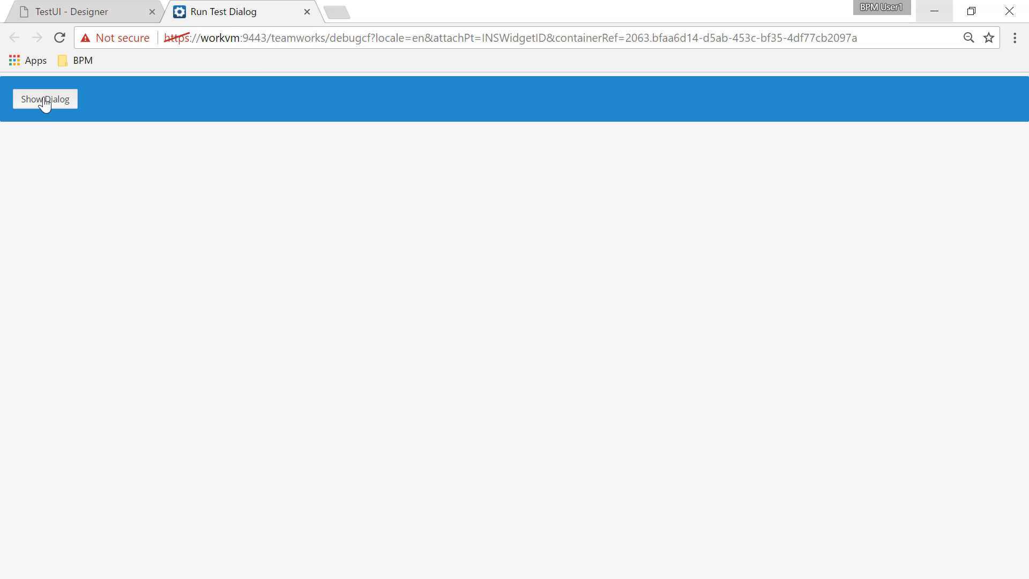
{"action": "left_click", "coordinate": [45, 98]}
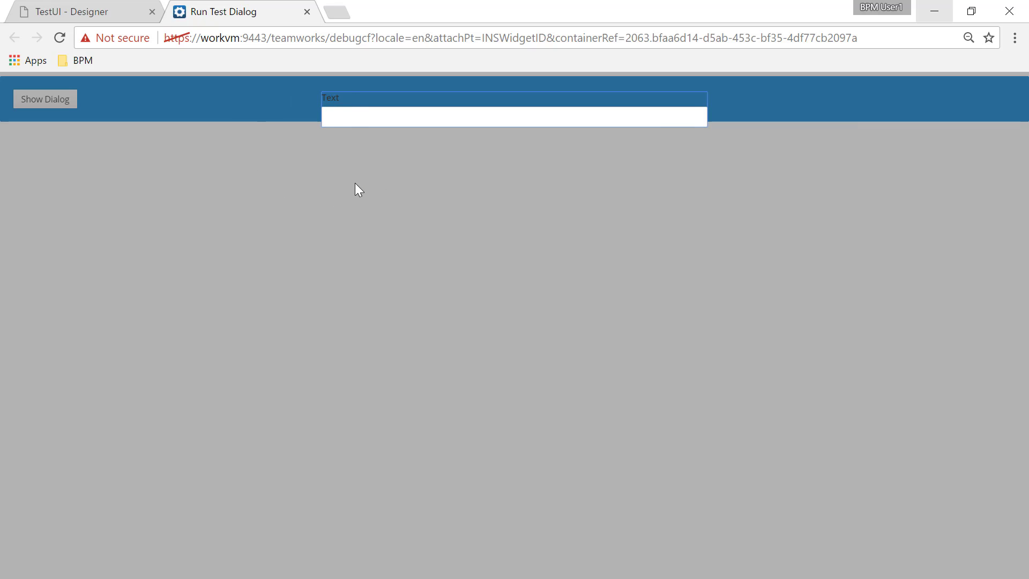
{"action": "left_click", "coordinate": [78, 12]}
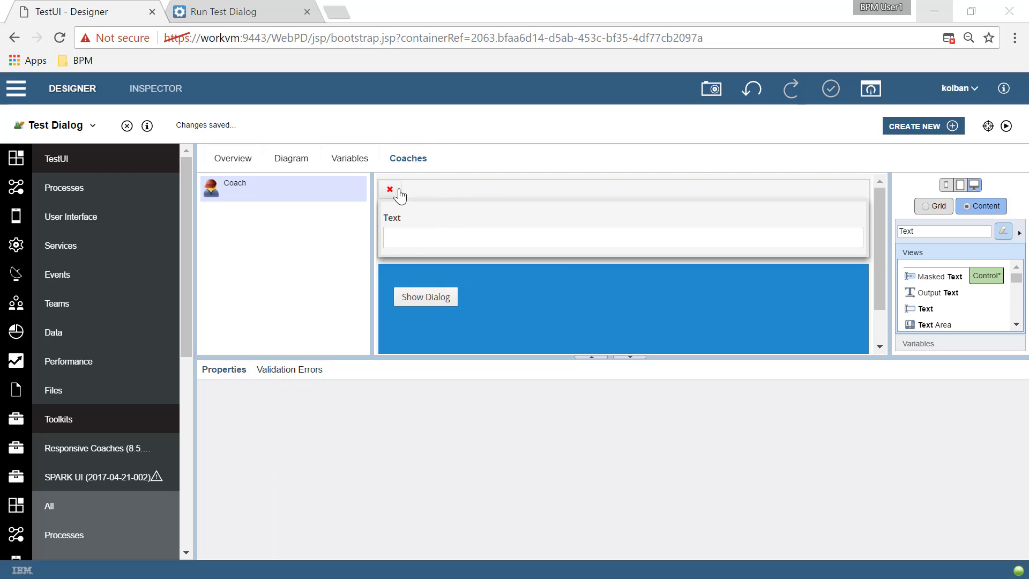
Step: Find the Panel view in the Coaches palette and wrap the dialog's Text field in it
{"action": "left_click", "coordinate": [622, 236]}
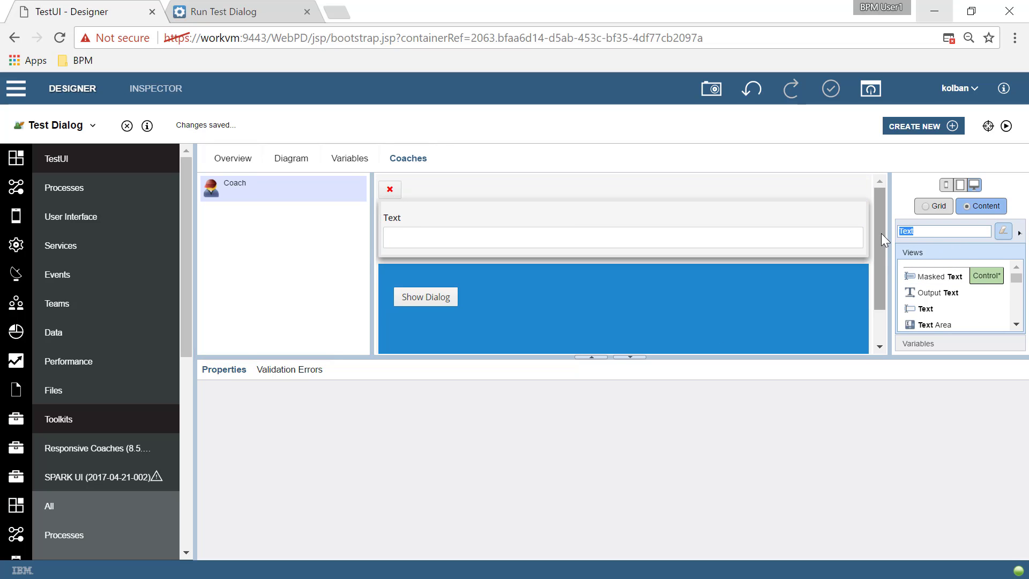
{"action": "type", "text": "Panel"}
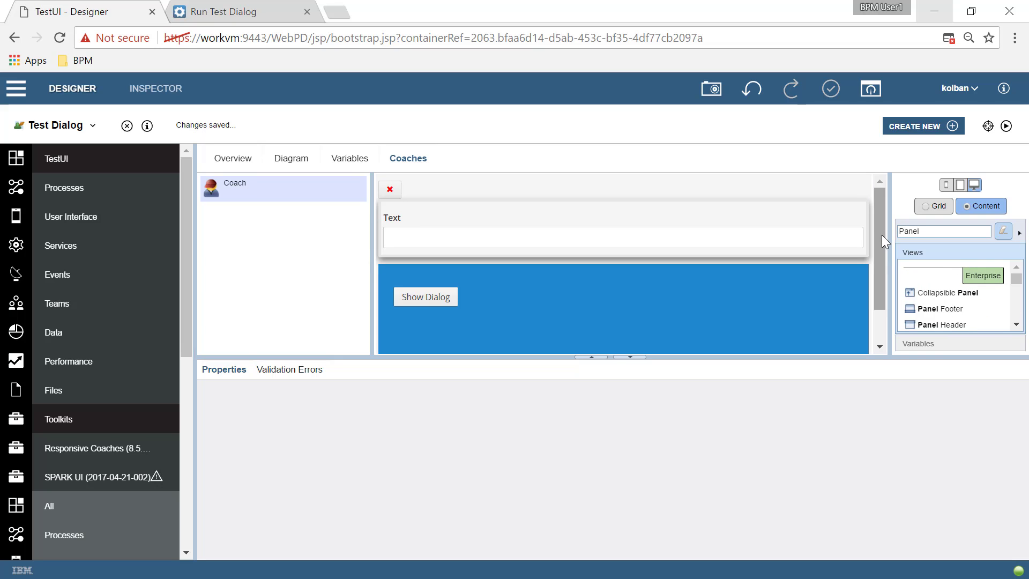
{"action": "scroll", "scroll_direction": "down", "scroll_amount": 3}
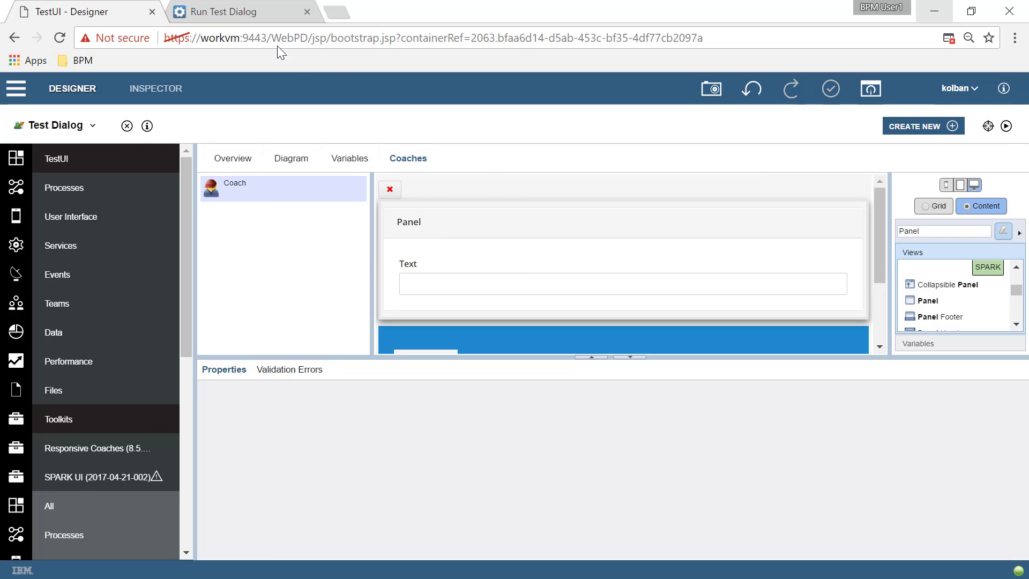
Step: Open the panelled dialog in the preview and enter 'Hello world' in its Text field
{"action": "left_click", "coordinate": [230, 12]}
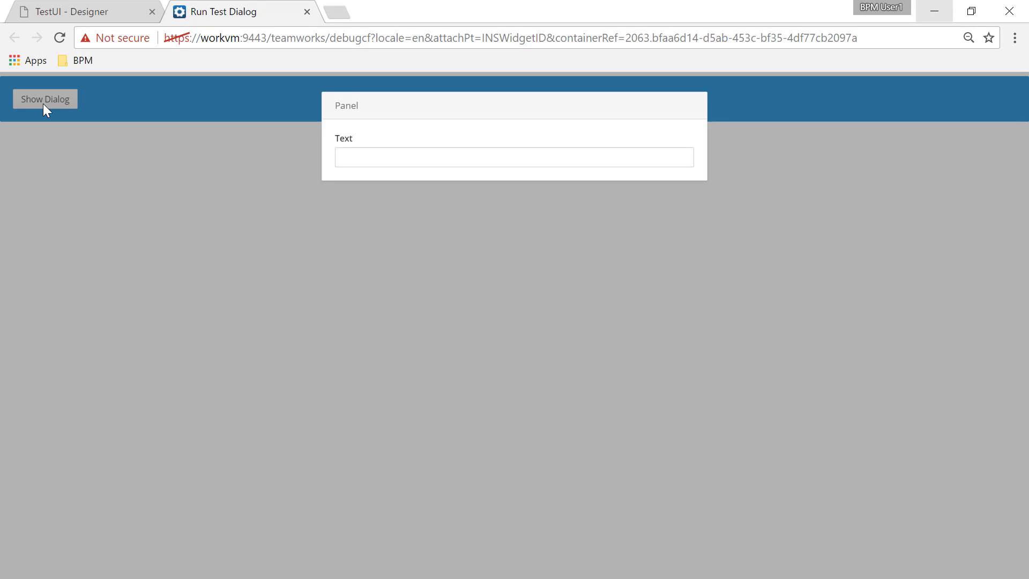
{"action": "left_click", "coordinate": [514, 157]}
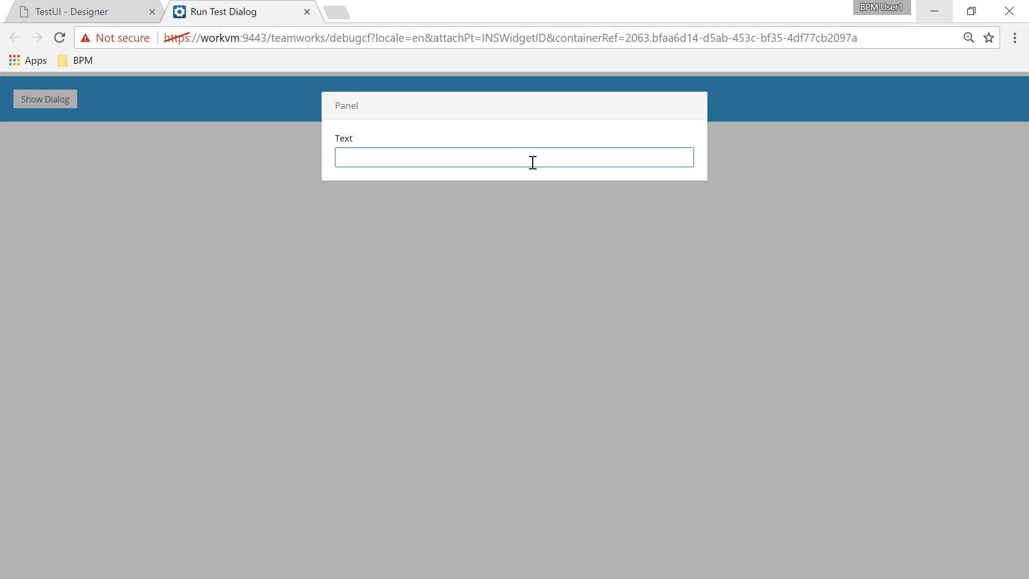
{"action": "type", "text": "Hello"}
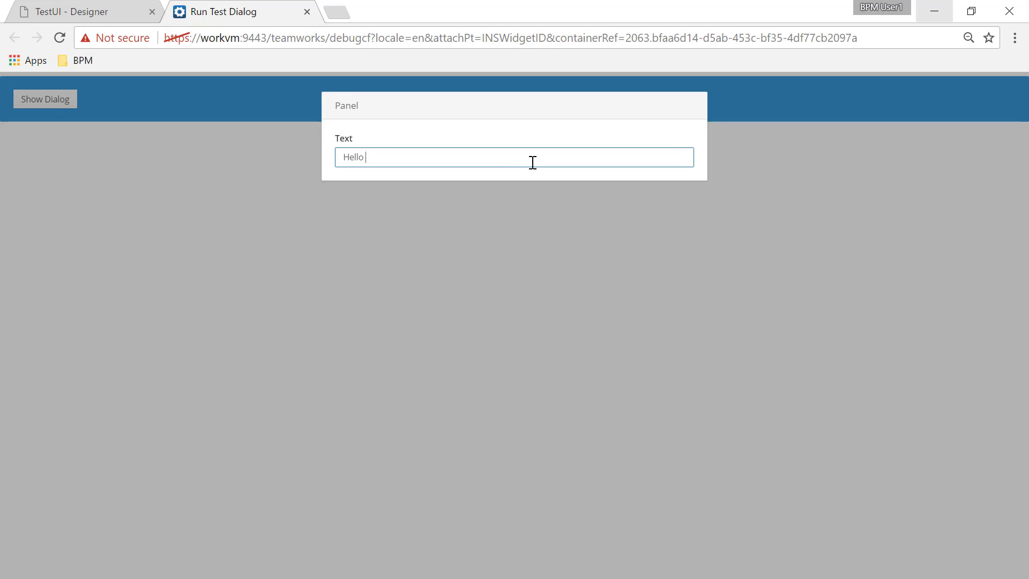
{"action": "type", "text": "world"}
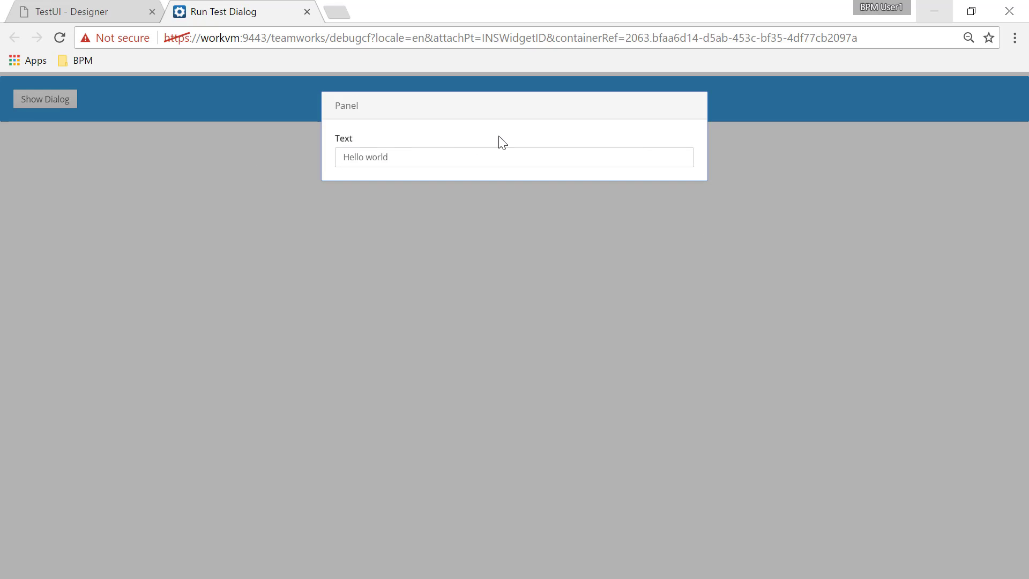
{"action": "left_click", "coordinate": [78, 11]}
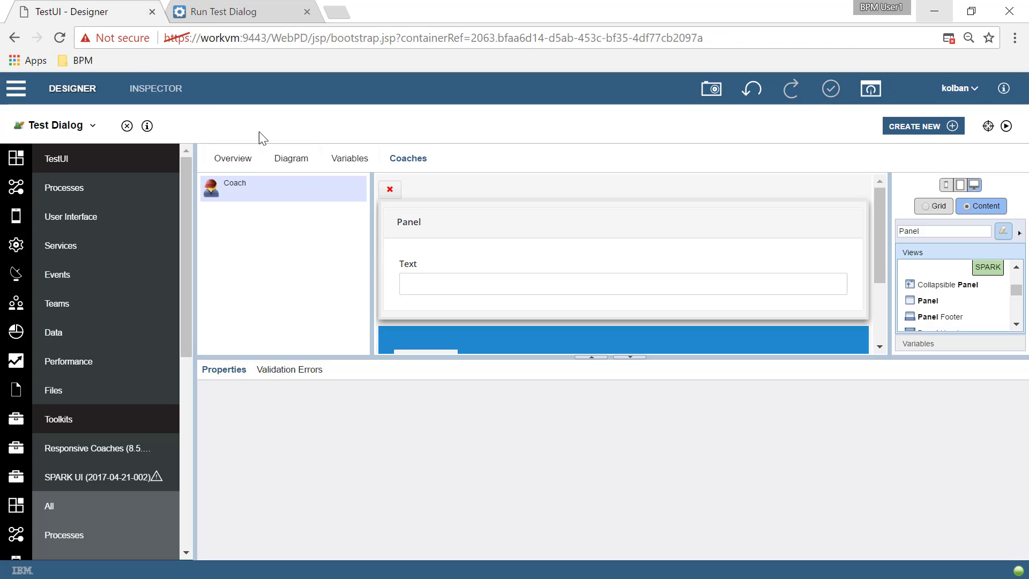
Step: Set the Panel's Appearance icon to 'close'
{"action": "left_click", "coordinate": [407, 222]}
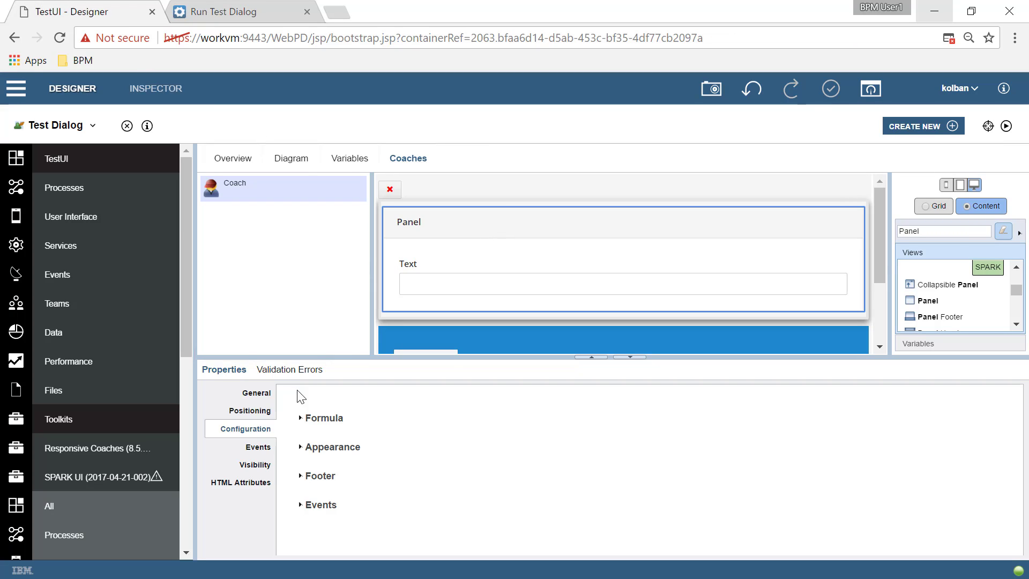
{"action": "left_click", "coordinate": [331, 447]}
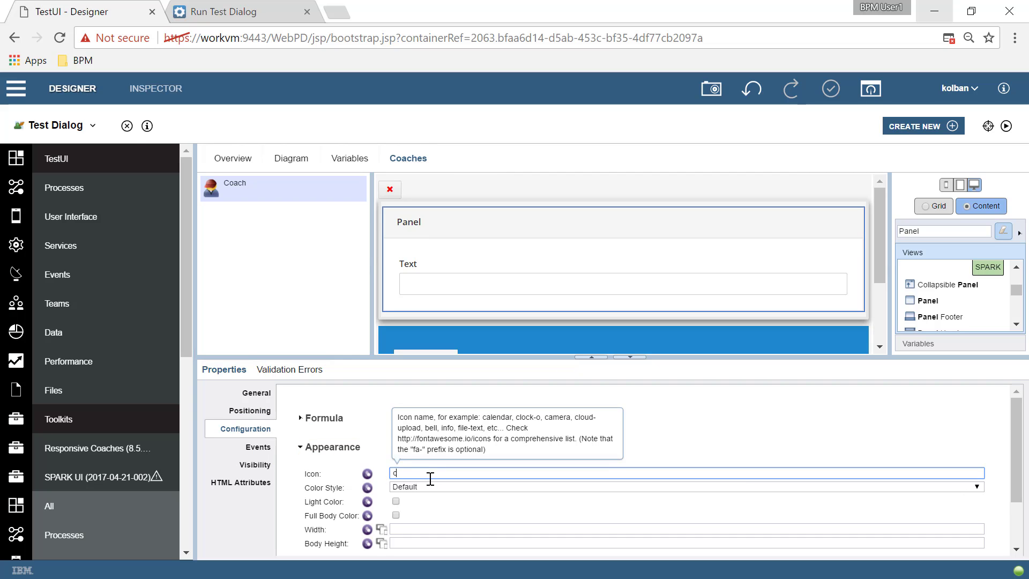
{"action": "type", "text": "close"}
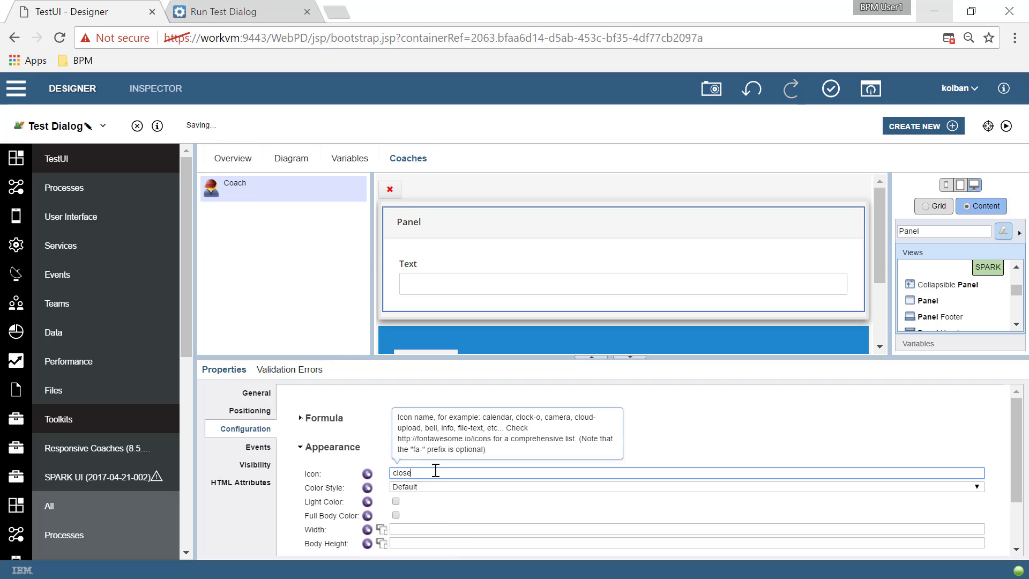
{"action": "mouse_move", "coordinate": [858, 225]}
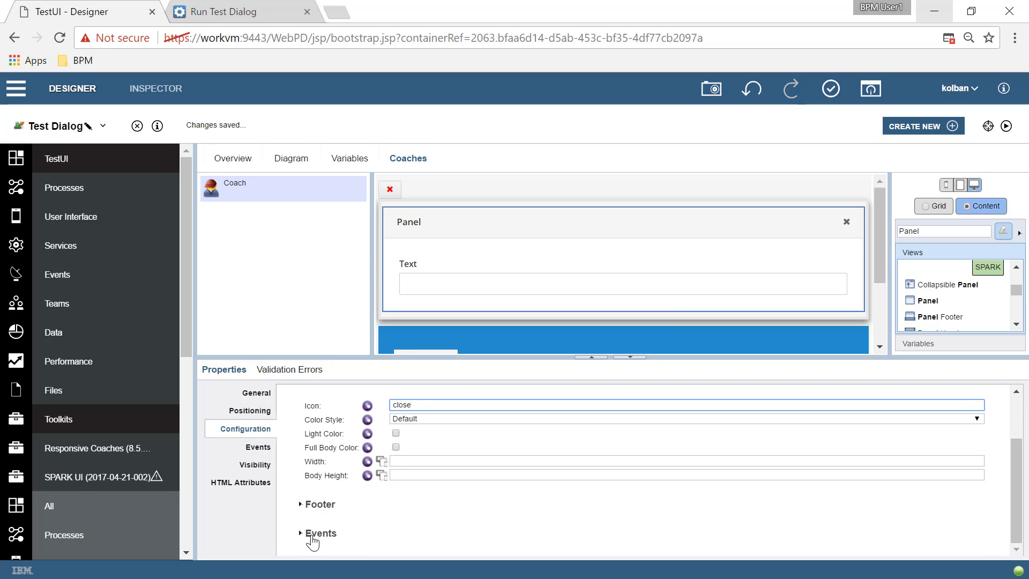
Step: Set the Panel's On Icon Click event to ${Dialog}.hide()
{"action": "left_click", "coordinate": [320, 533]}
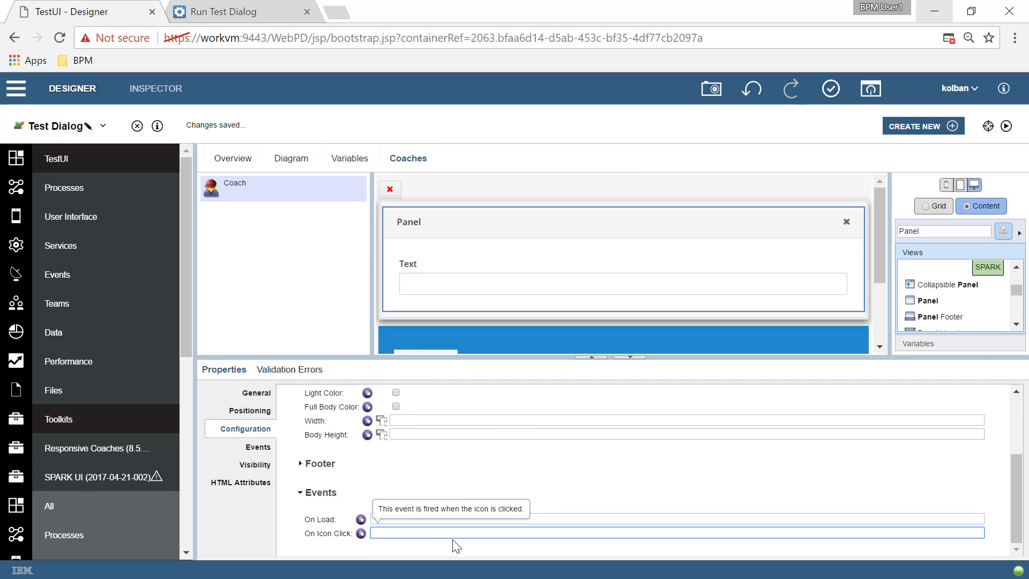
{"action": "type", "text": "s"}
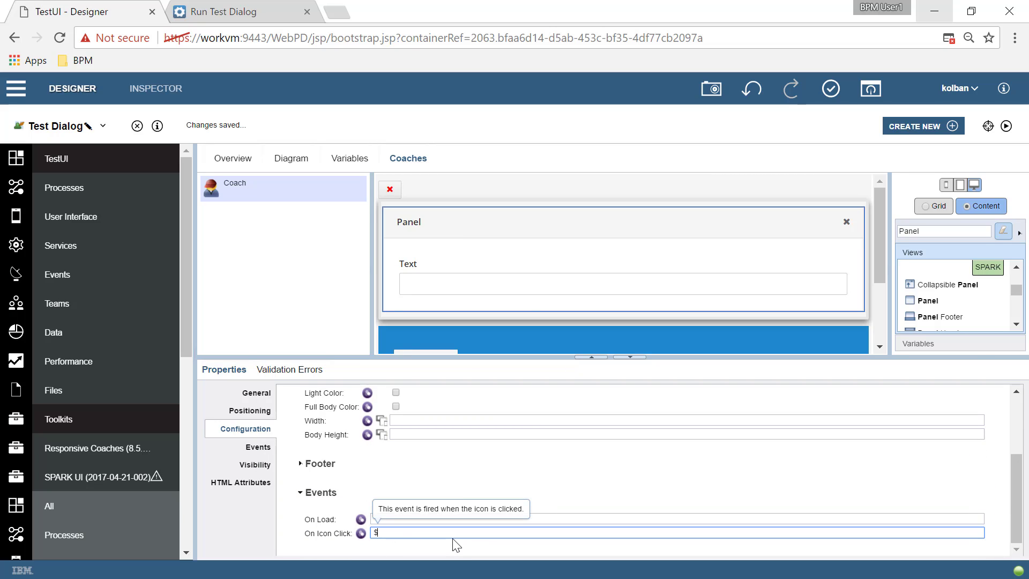
{"action": "type", "text": "{Dialog}"}
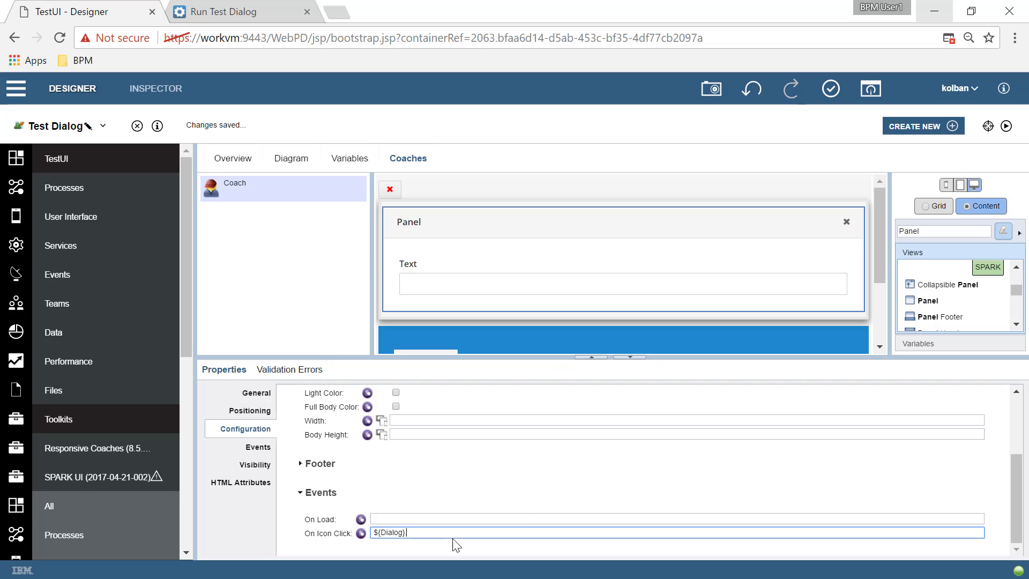
{"action": "type", "text": ".hide()"}
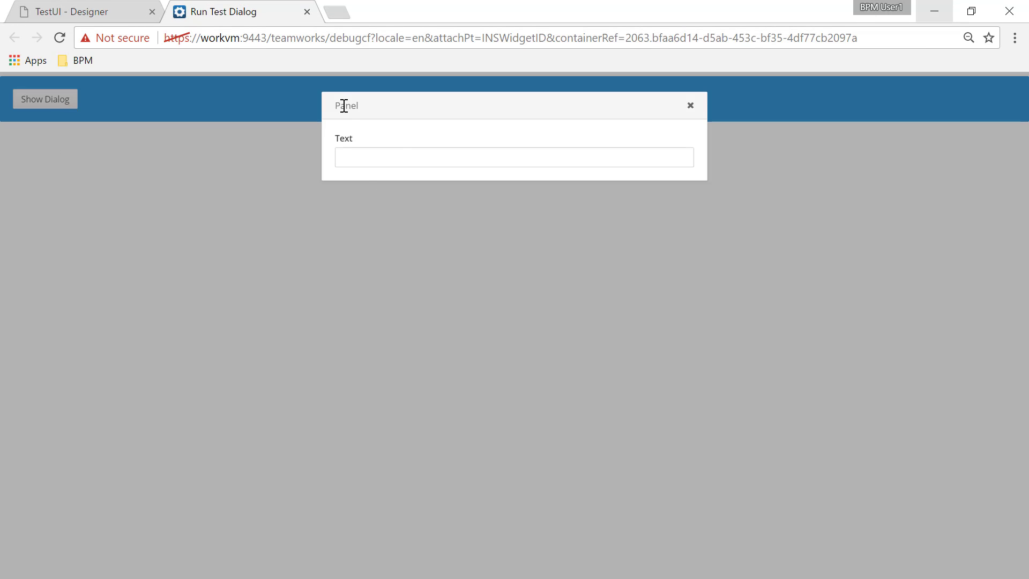
{"action": "left_click", "coordinate": [514, 156]}
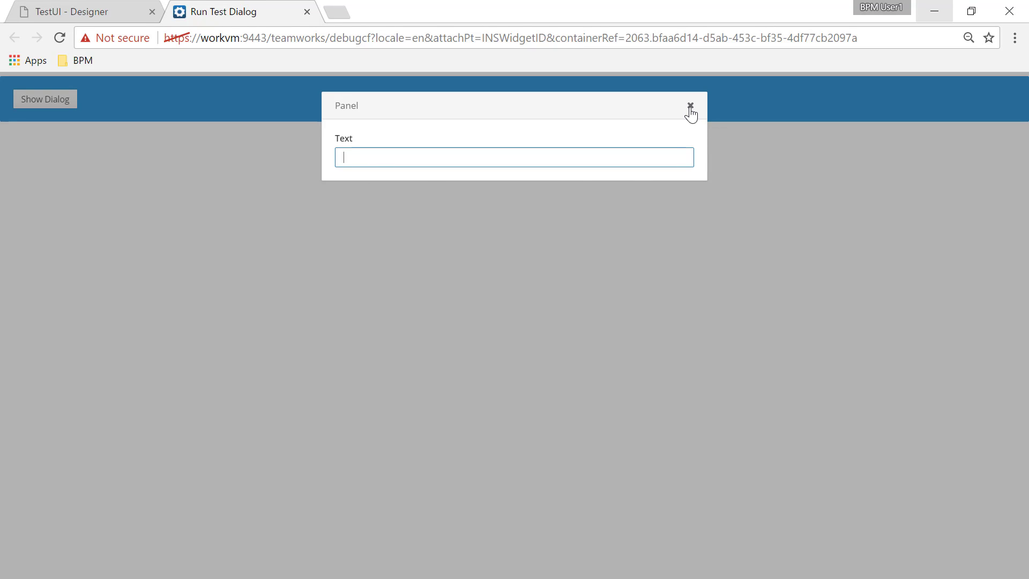
{"action": "left_click", "coordinate": [689, 108]}
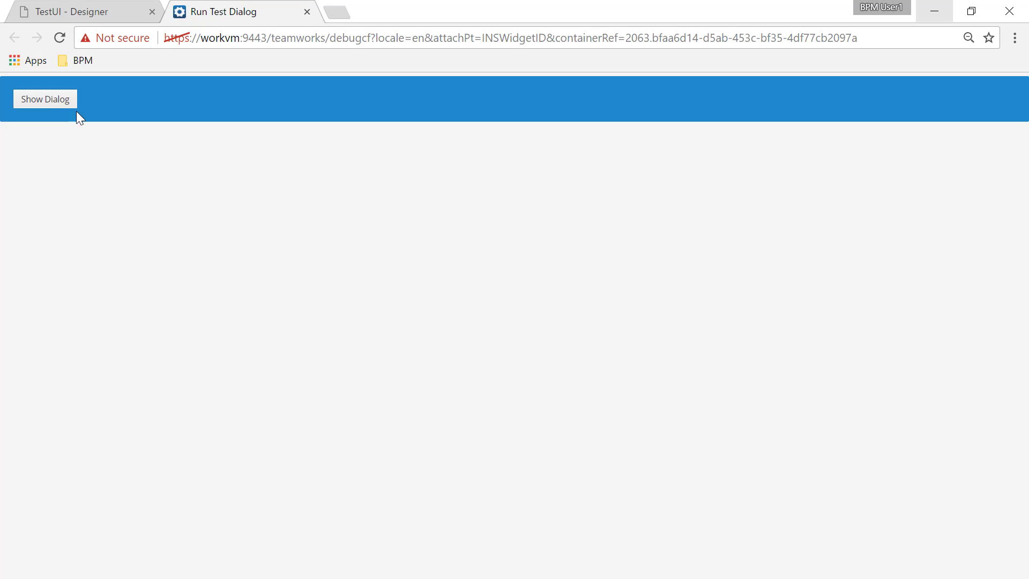
{"action": "left_click", "coordinate": [45, 99]}
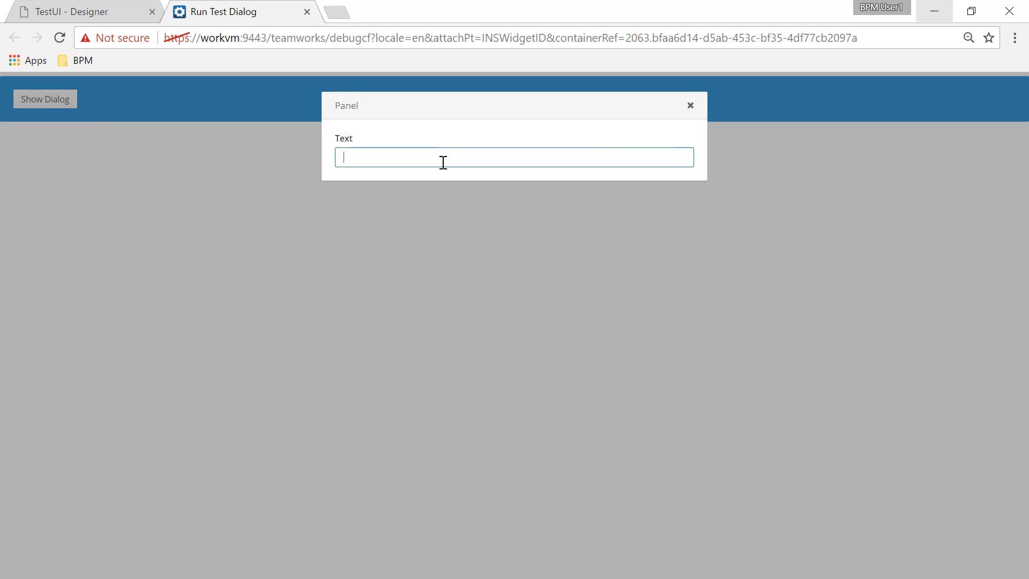
{"action": "left_click", "coordinate": [689, 105]}
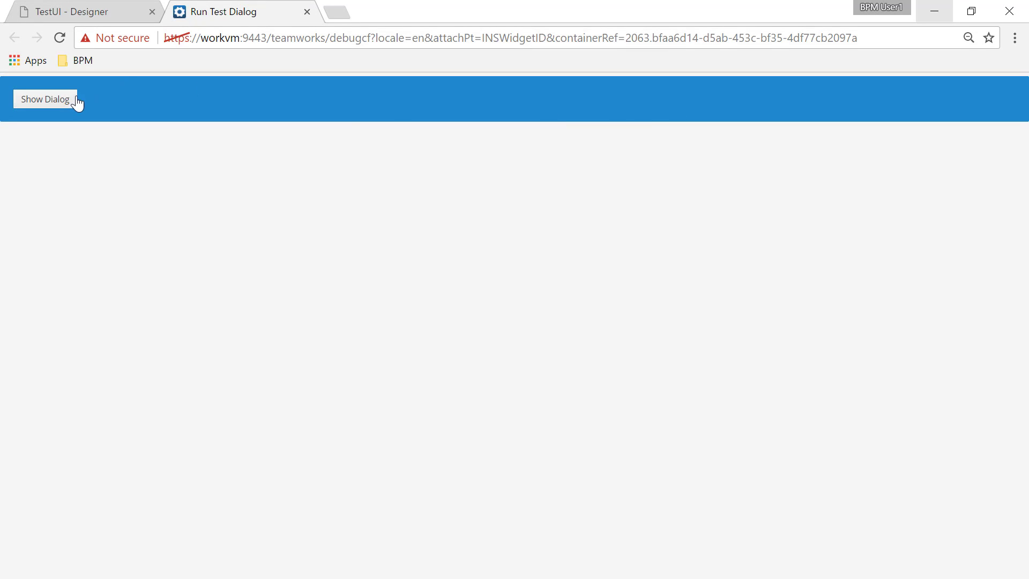
{"action": "left_click", "coordinate": [45, 99]}
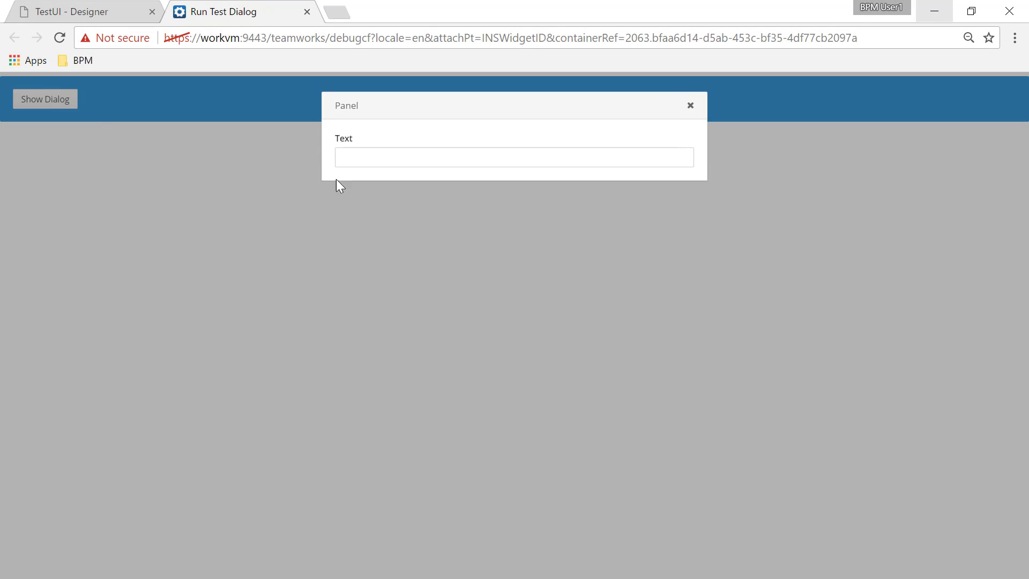
{"action": "mouse_move", "coordinate": [605, 191]}
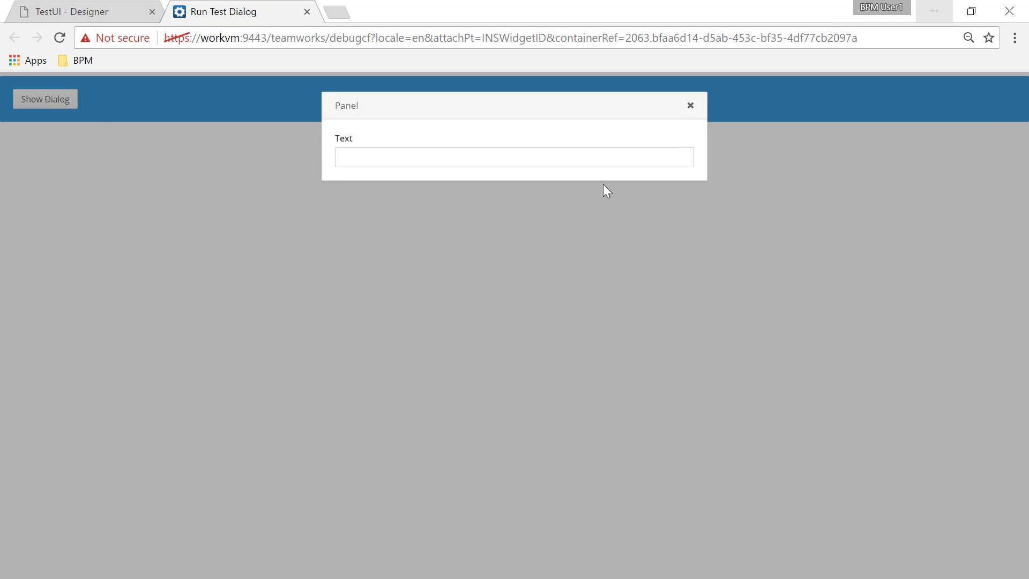
{"action": "mouse_move", "coordinate": [492, 243]}
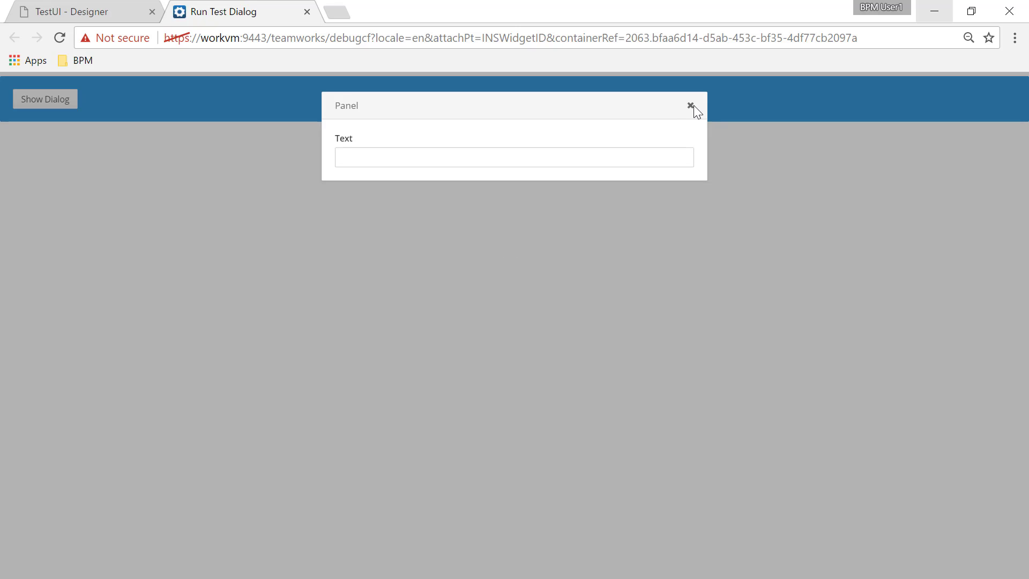
Step: Add a Button below the Text field in the Panel and label it OK
{"action": "left_click", "coordinate": [79, 12]}
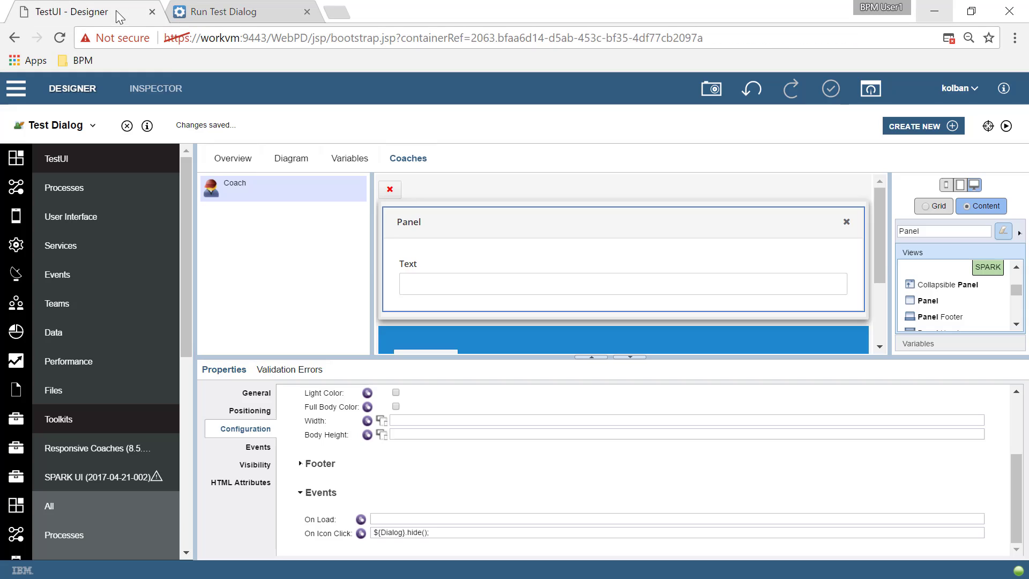
{"action": "mouse_move", "coordinate": [1008, 318]}
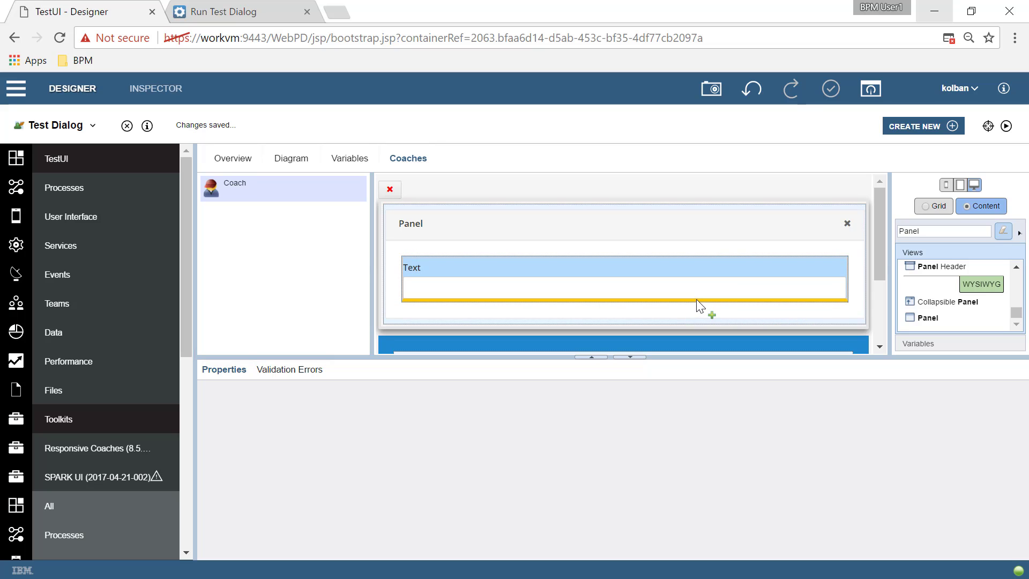
{"action": "left_click", "coordinate": [624, 279]}
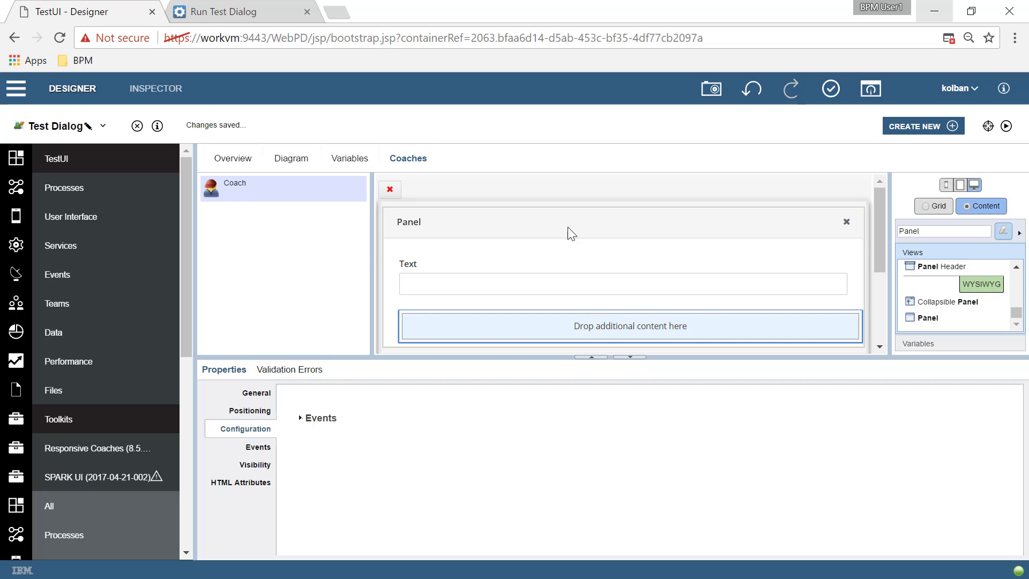
{"action": "left_click", "coordinate": [943, 231]}
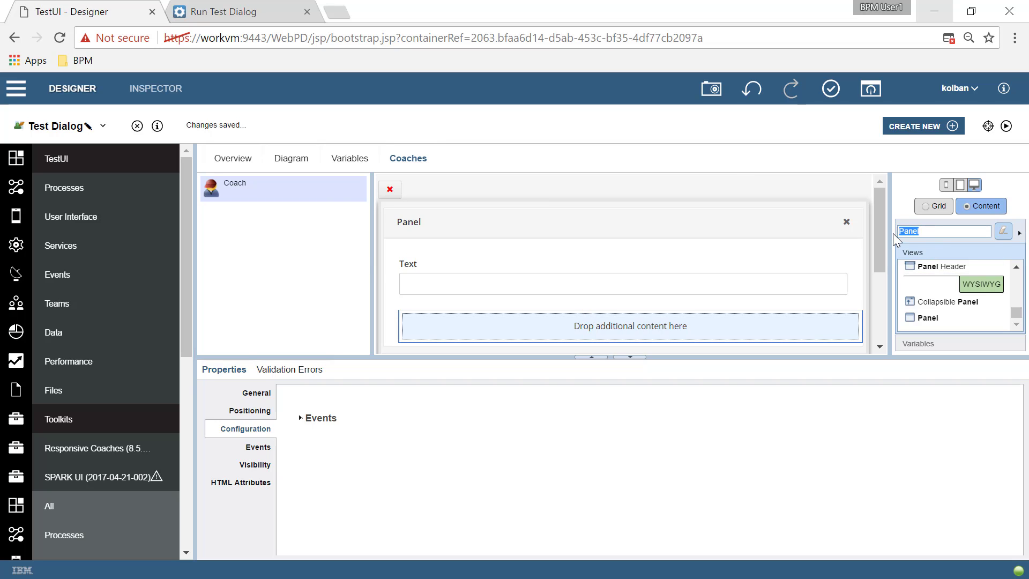
{"action": "type", "text": "Button"}
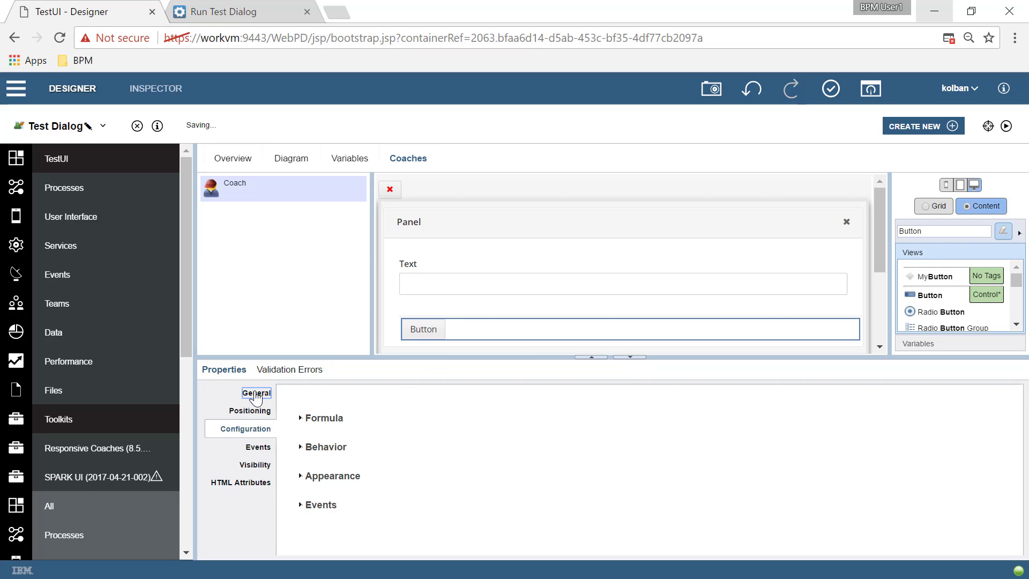
{"action": "left_click", "coordinate": [255, 394]}
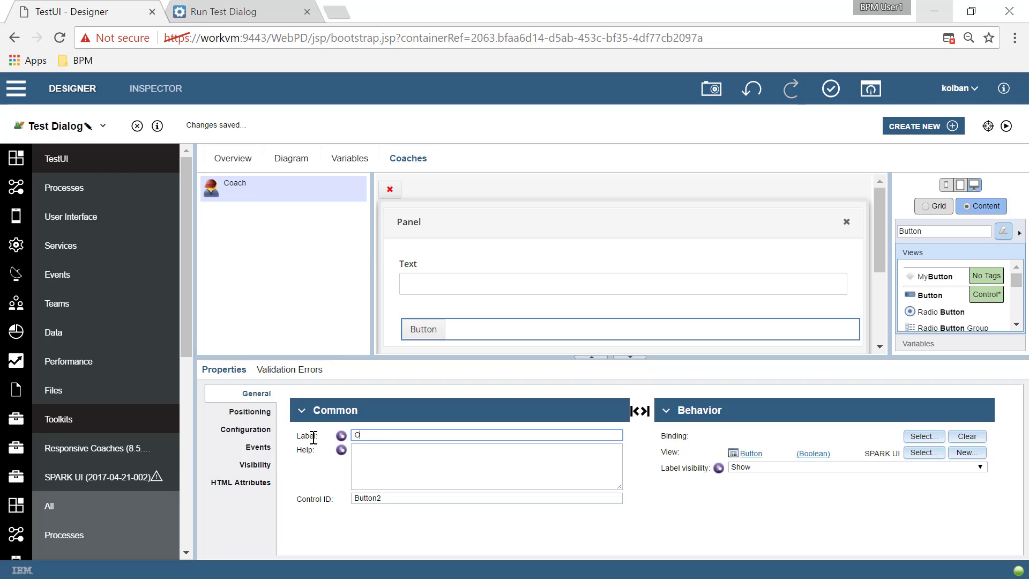
{"action": "type", "text": "K"}
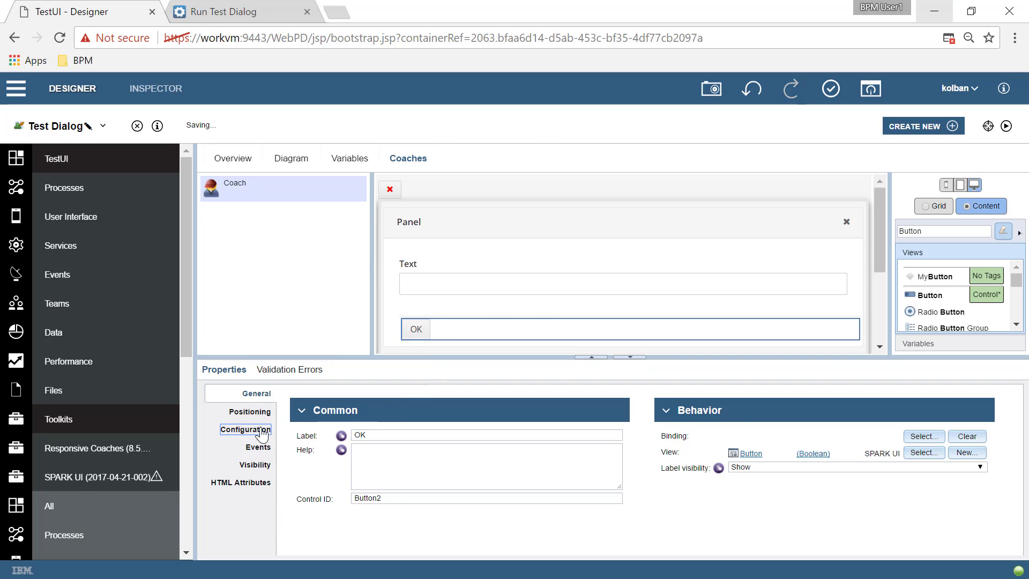
Step: Set the OK button's On Click event to ${Dialog}.hide()
{"action": "left_click", "coordinate": [246, 429]}
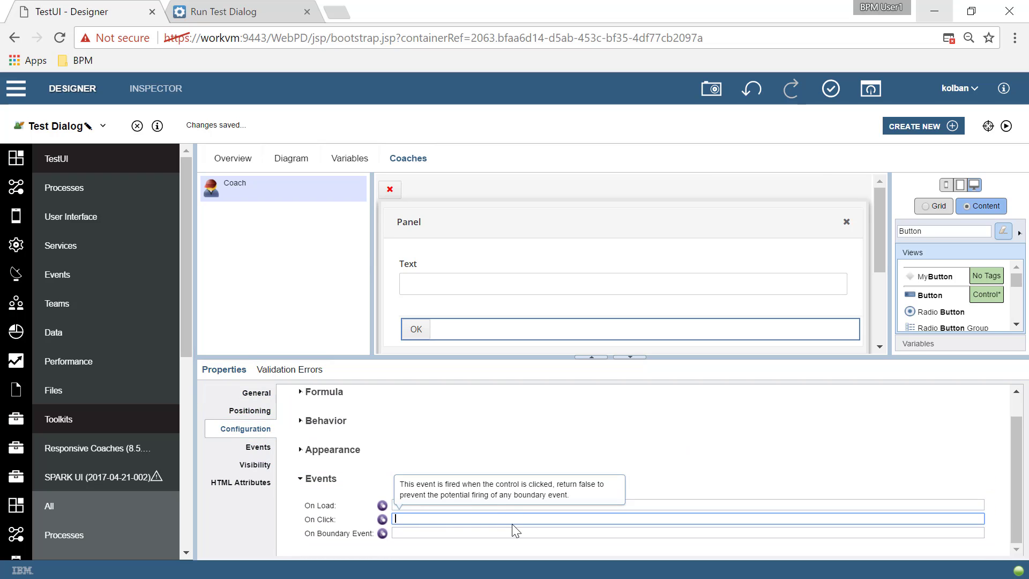
{"action": "type", "text": "${Dialog}"}
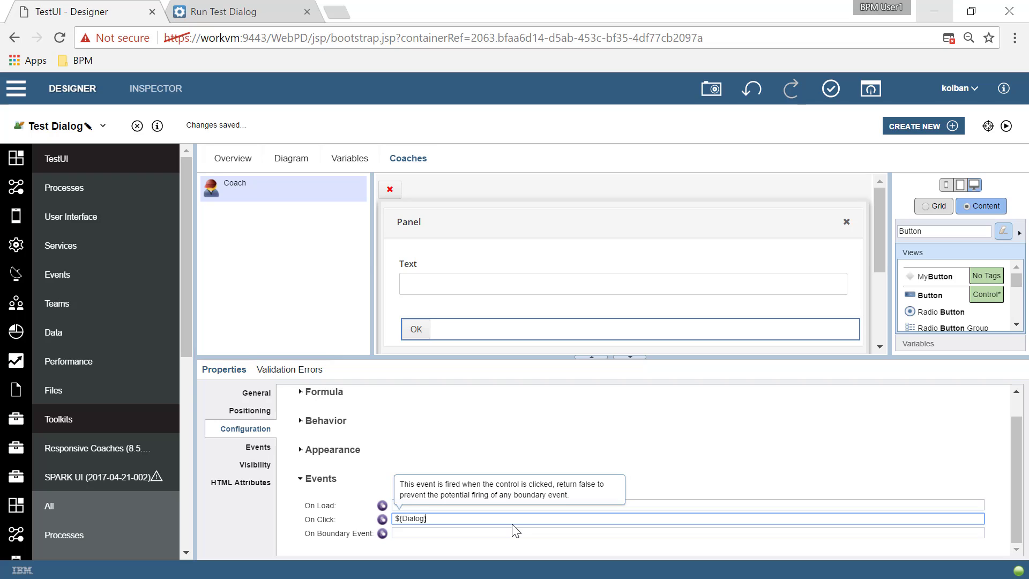
{"action": "type", "text": ".hide();"}
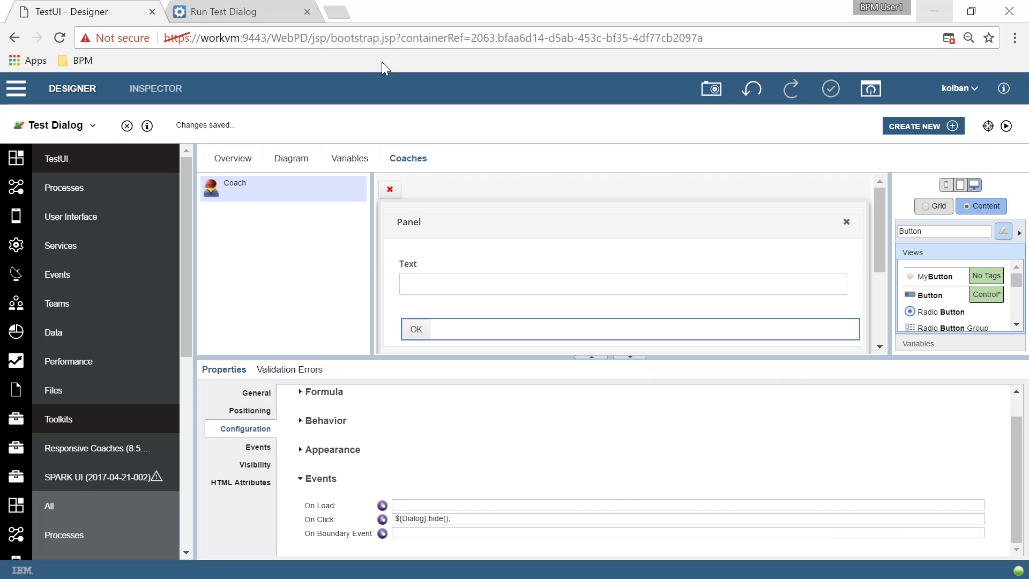
Step: In the preview, type 'wewewe' in the dialog, close it with OK, and reopen it to see the text kept
{"action": "left_click", "coordinate": [227, 12]}
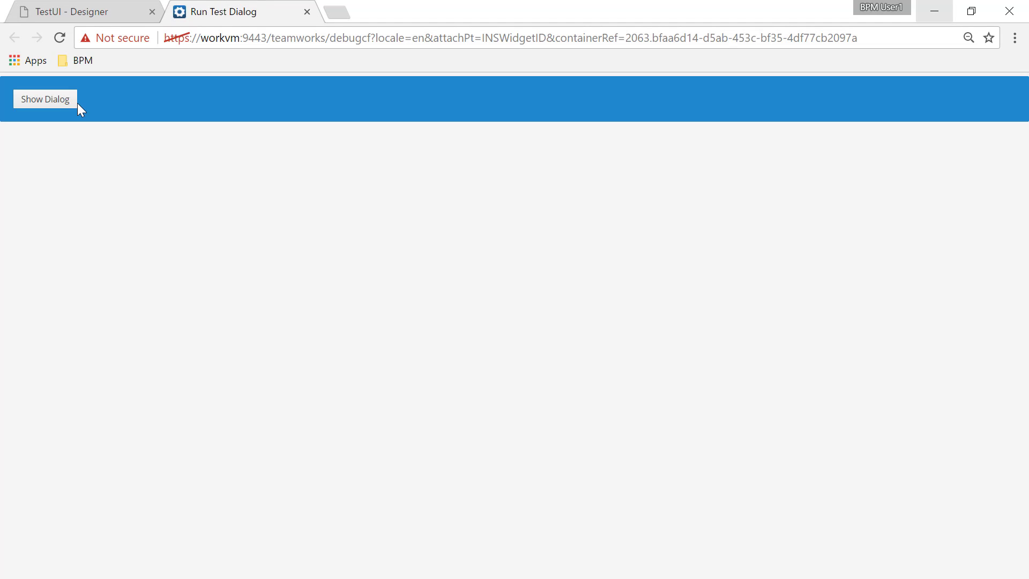
{"action": "left_click", "coordinate": [45, 99]}
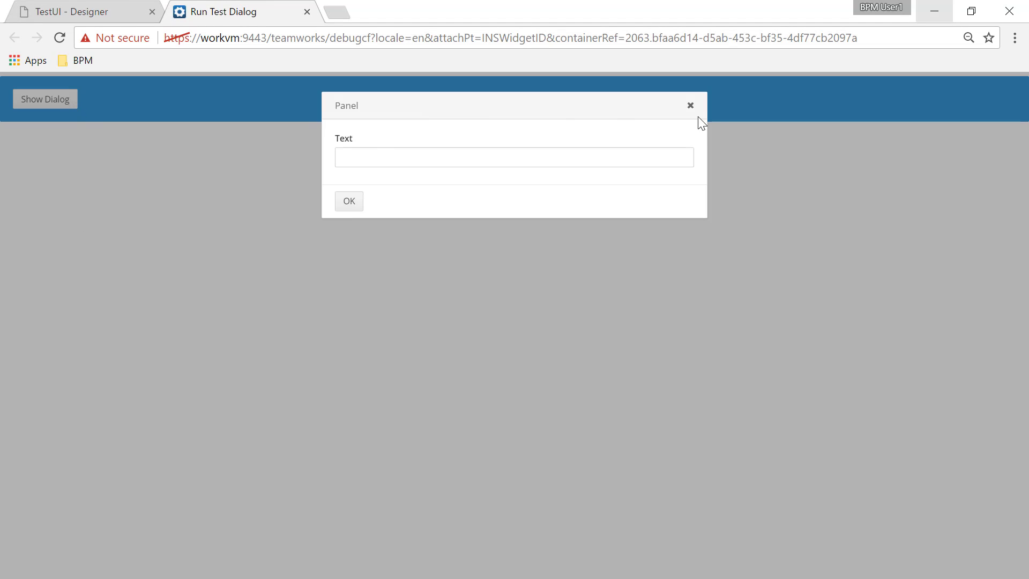
{"action": "type", "text": "wewewe"}
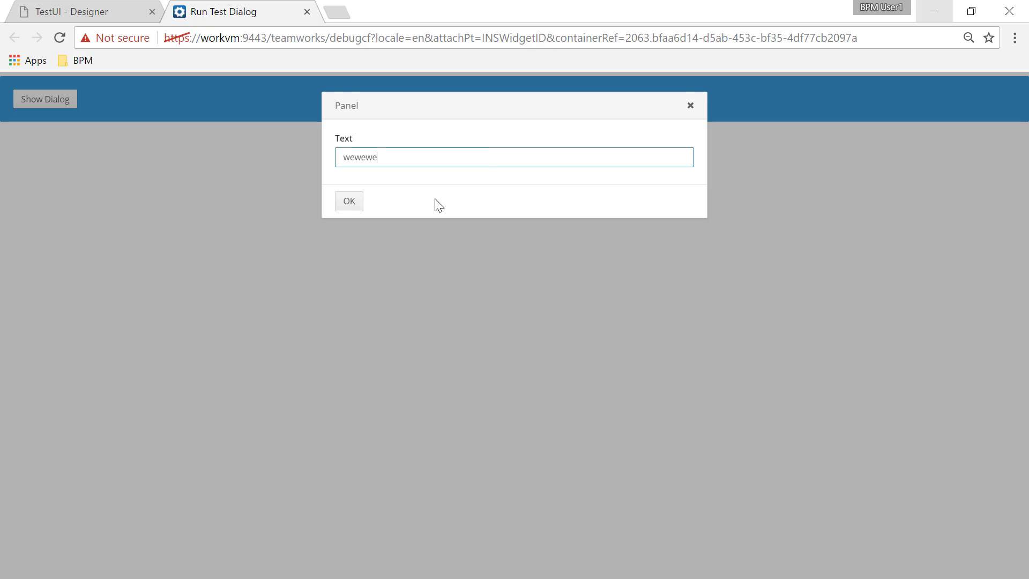
{"action": "left_click", "coordinate": [349, 201]}
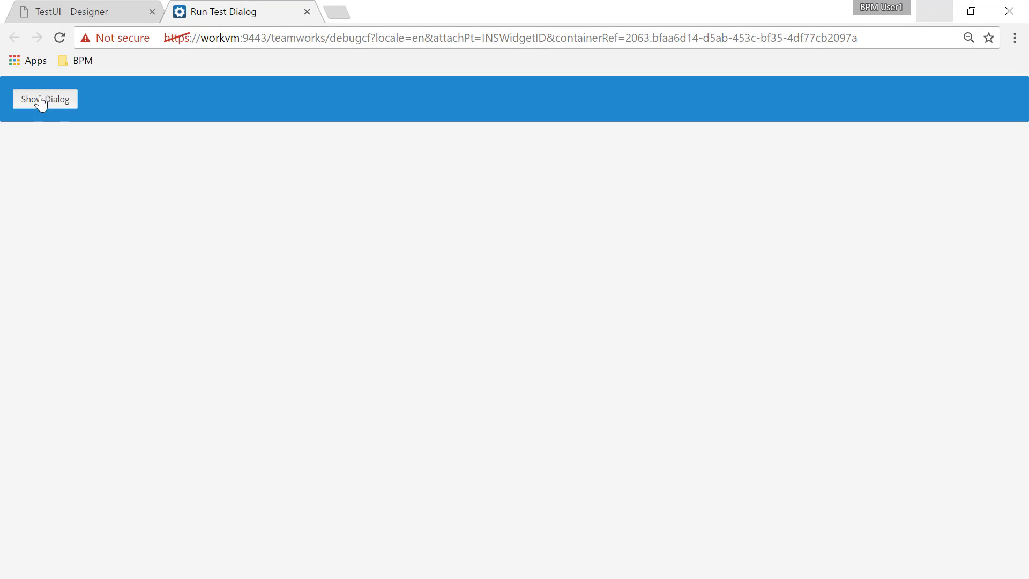
{"action": "left_click", "coordinate": [45, 98]}
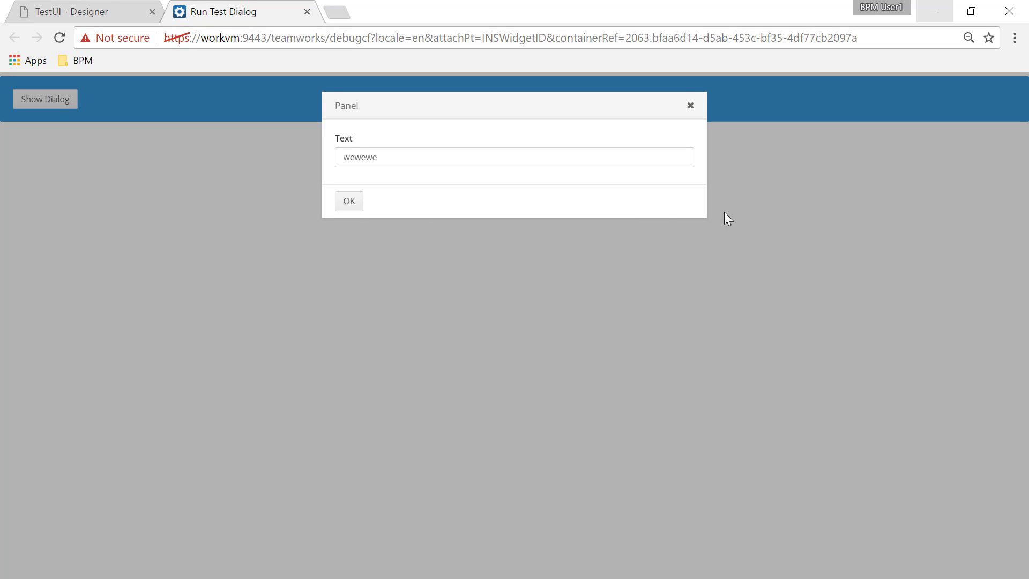
{"action": "mouse_move", "coordinate": [665, 213]}
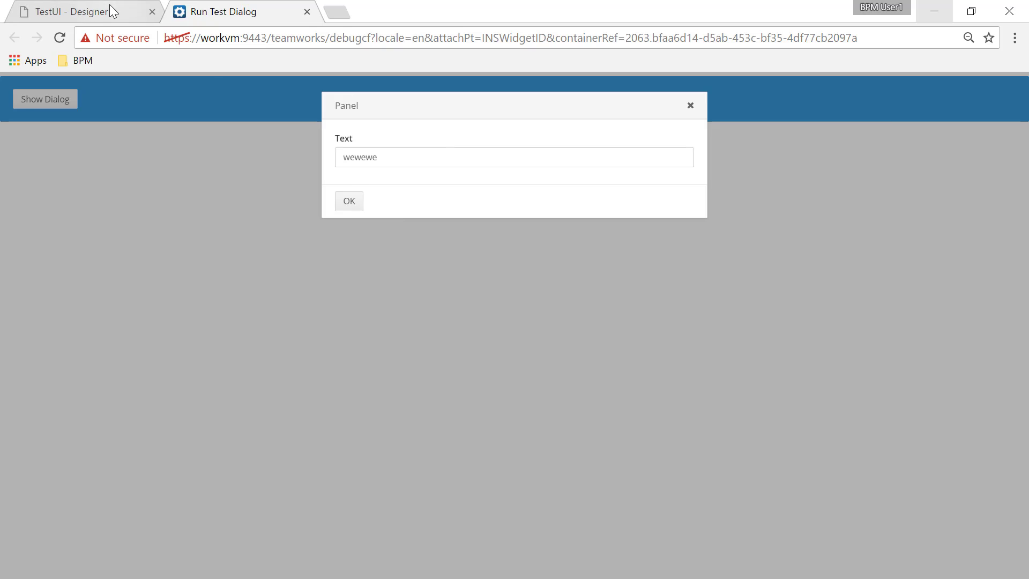
Step: Wrap the OK button in a Horizontal Layout from the palette
{"action": "left_click", "coordinate": [82, 11]}
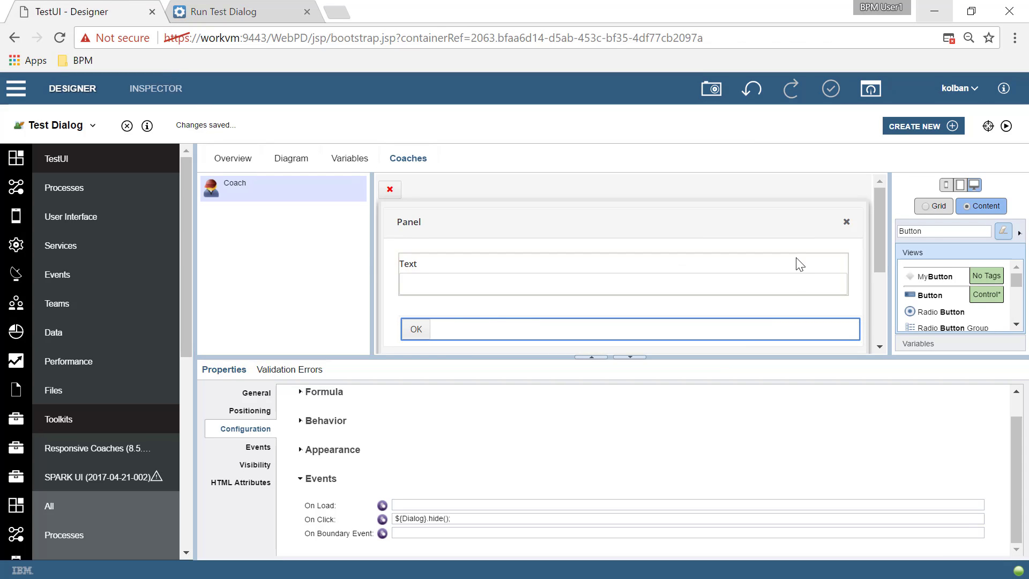
{"action": "type", "text": "Horiz"}
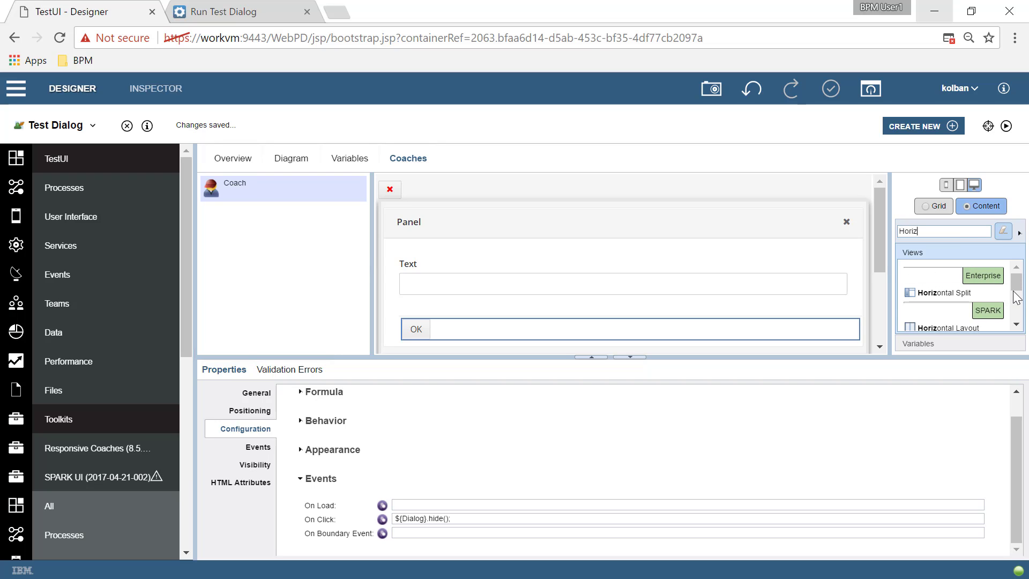
{"action": "left_click", "coordinate": [420, 332]}
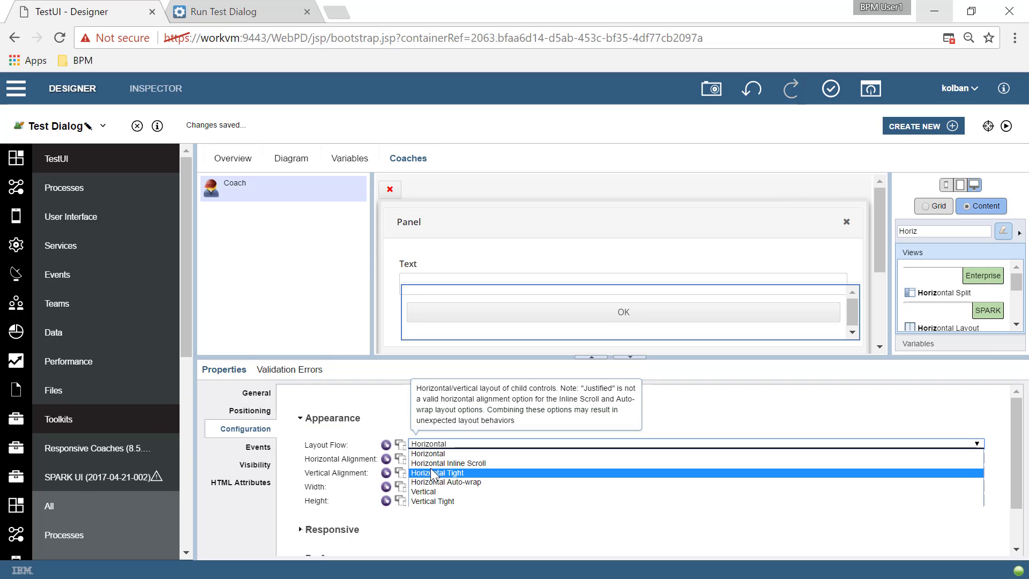
Step: Set the layout flow to Horizontal Tight and horizontal alignment to Right
{"action": "left_click", "coordinate": [438, 473]}
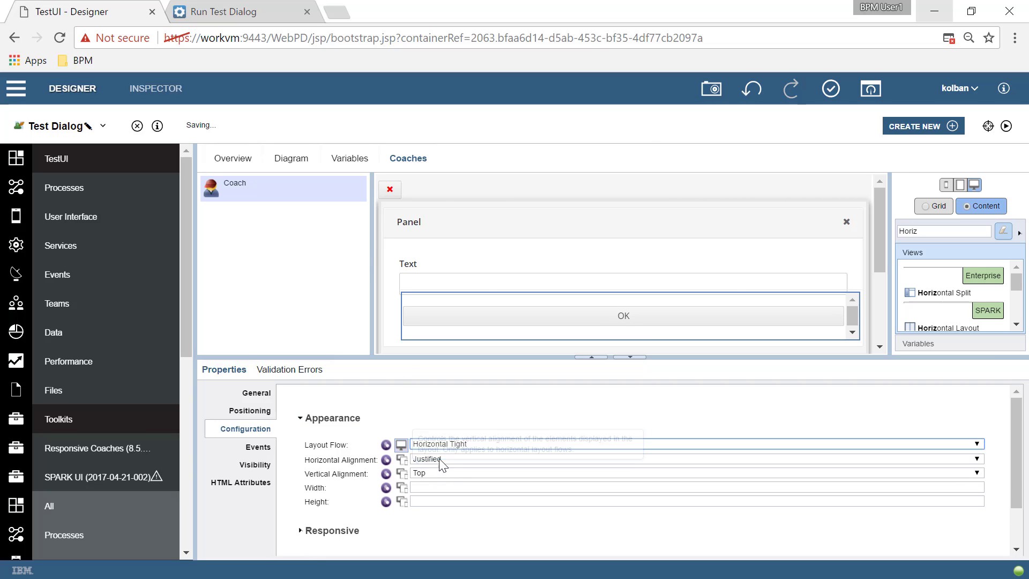
{"action": "left_click", "coordinate": [696, 460]}
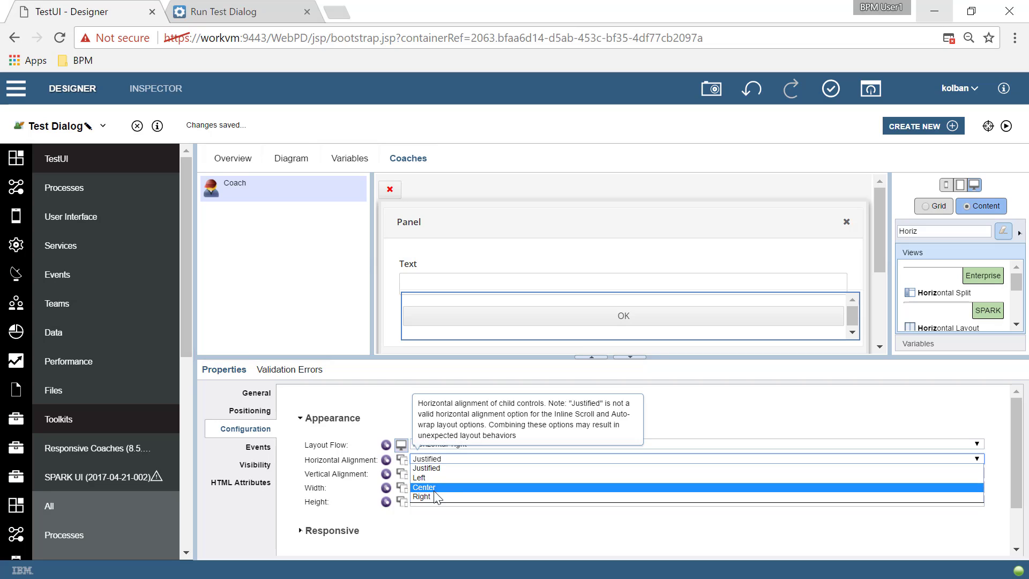
{"action": "left_click", "coordinate": [423, 496]}
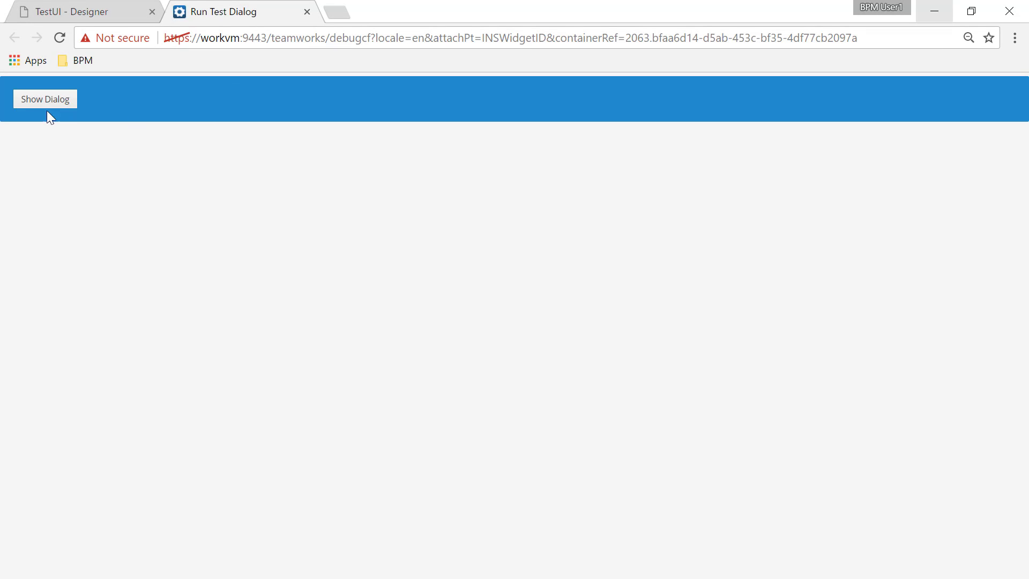
Step: Open the dialog to confirm OK sits at the right, close it with OK, and reopen it
{"action": "left_click", "coordinate": [45, 98]}
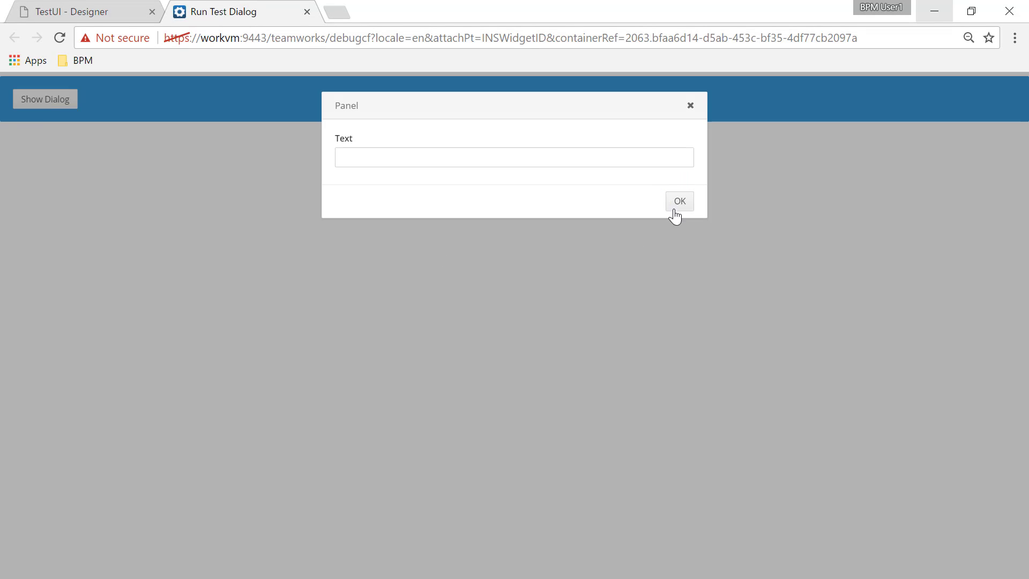
{"action": "mouse_move", "coordinate": [686, 211]}
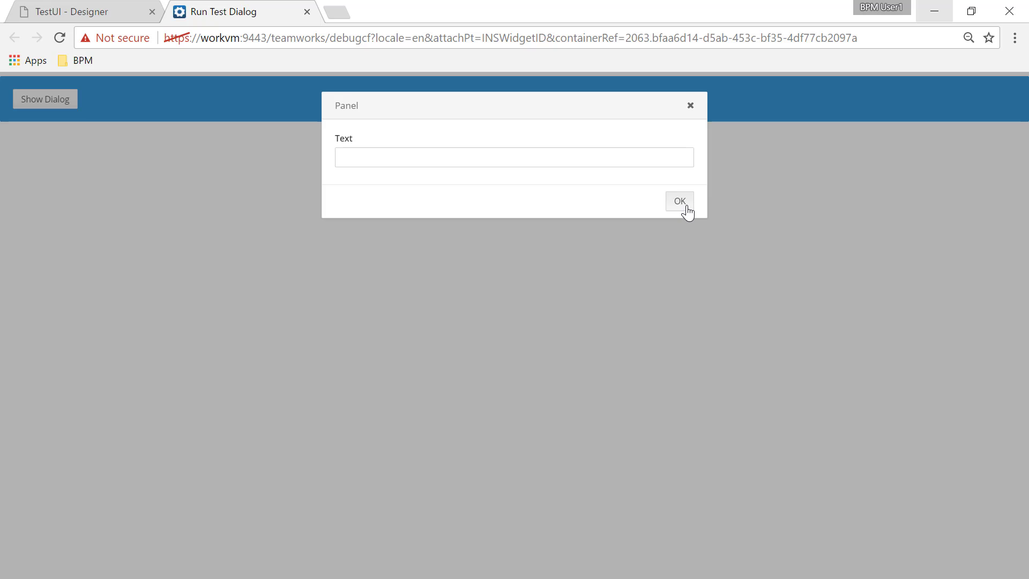
{"action": "left_click", "coordinate": [680, 200]}
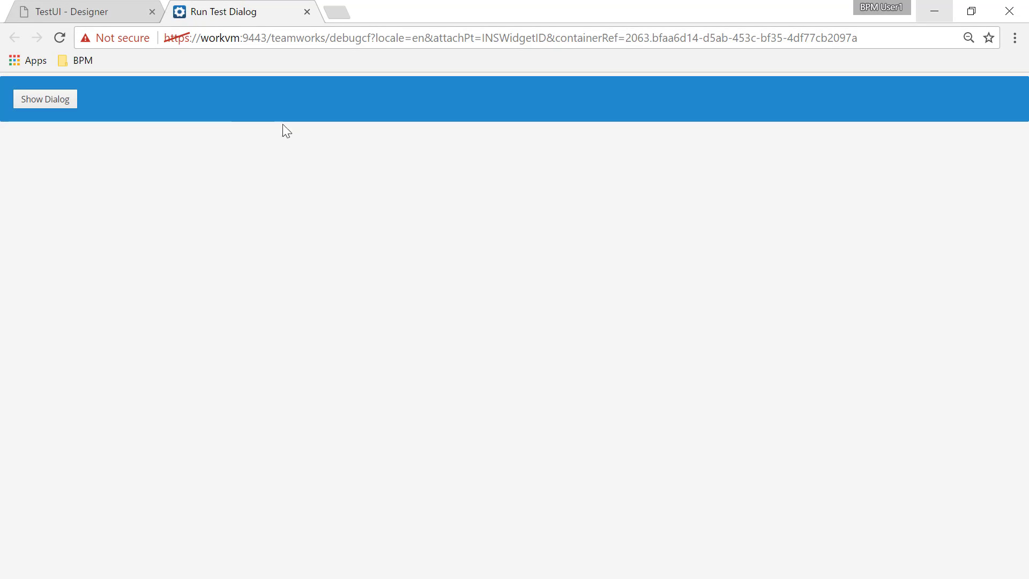
{"action": "left_click", "coordinate": [45, 98]}
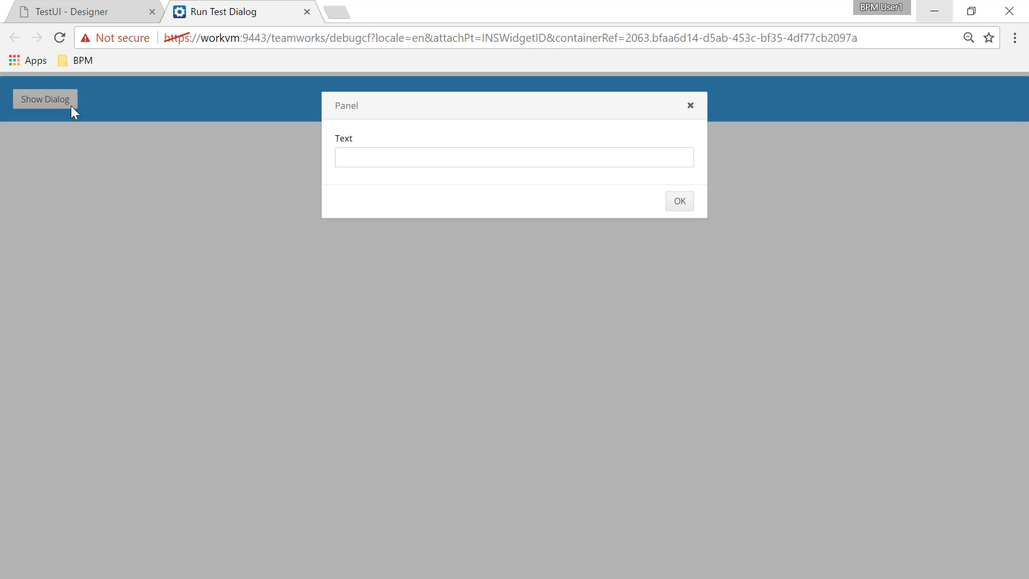
{"action": "mouse_move", "coordinate": [695, 106]}
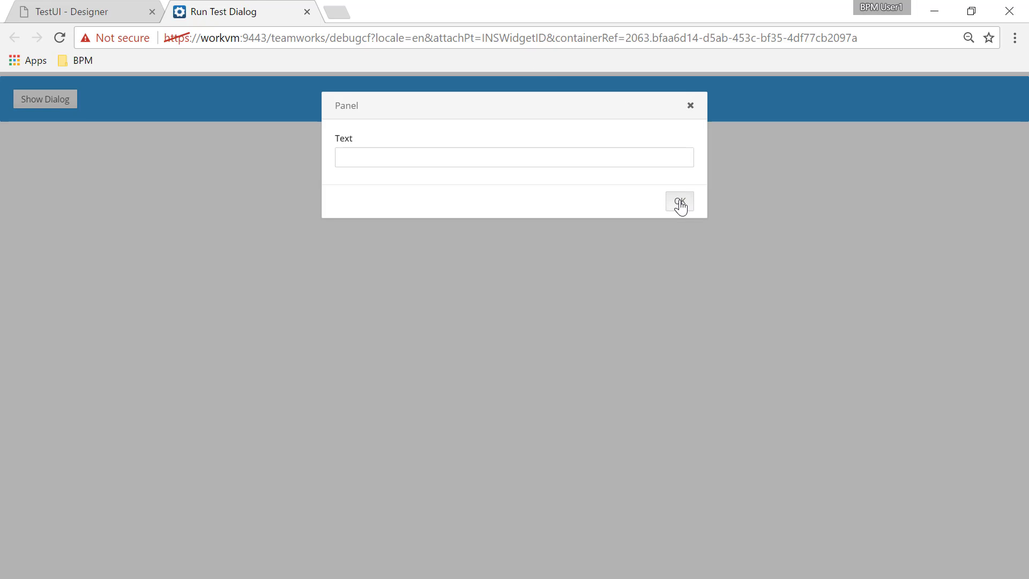
{"action": "mouse_move", "coordinate": [491, 223]}
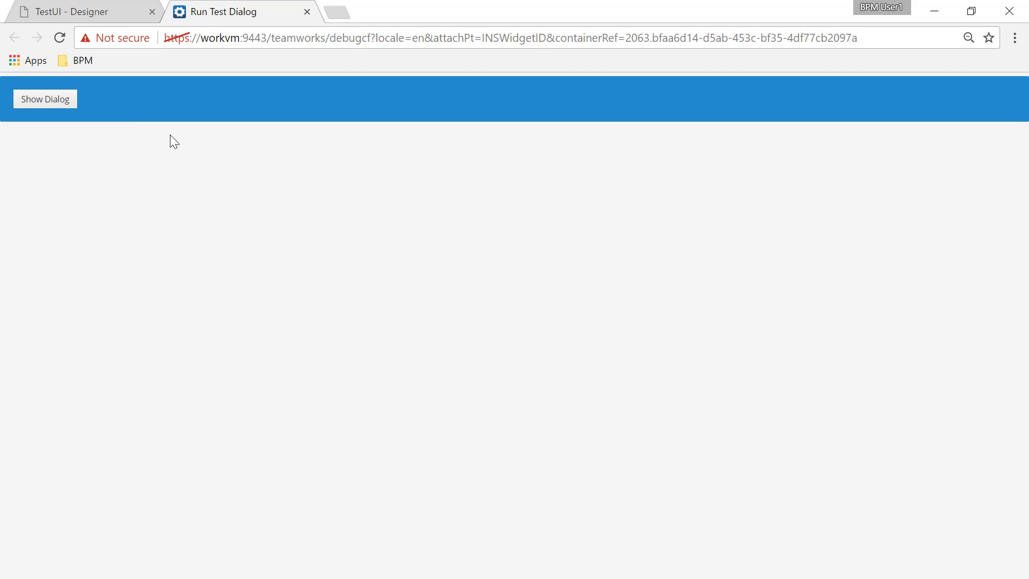
{"action": "left_click", "coordinate": [45, 99]}
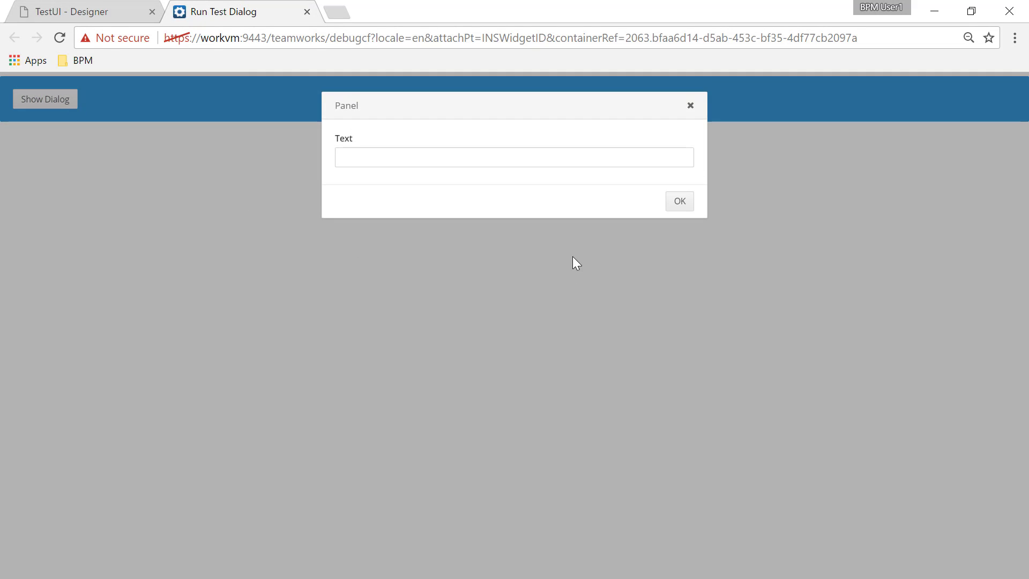